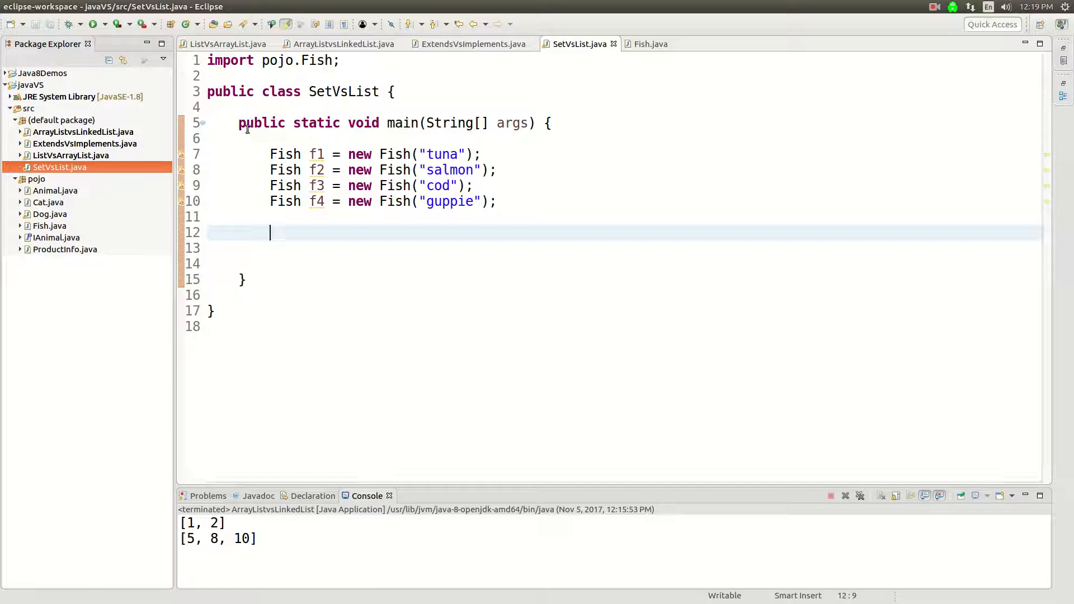
mouse_move(295, 226)
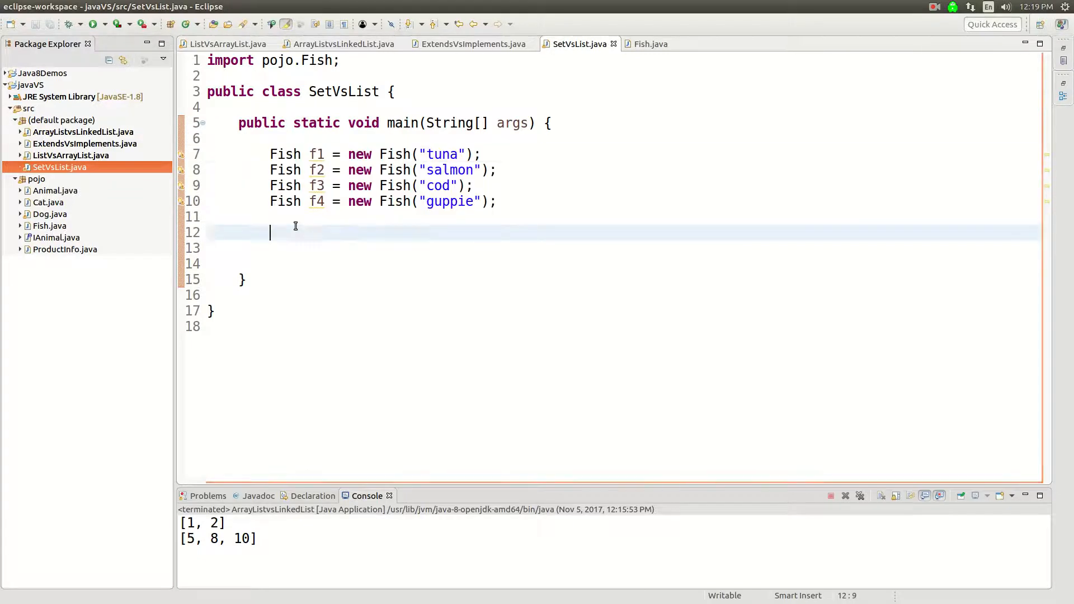
Step: Review the Fish class's name-based hashCode() and equals() overrides in the editor
left_click(270, 153)
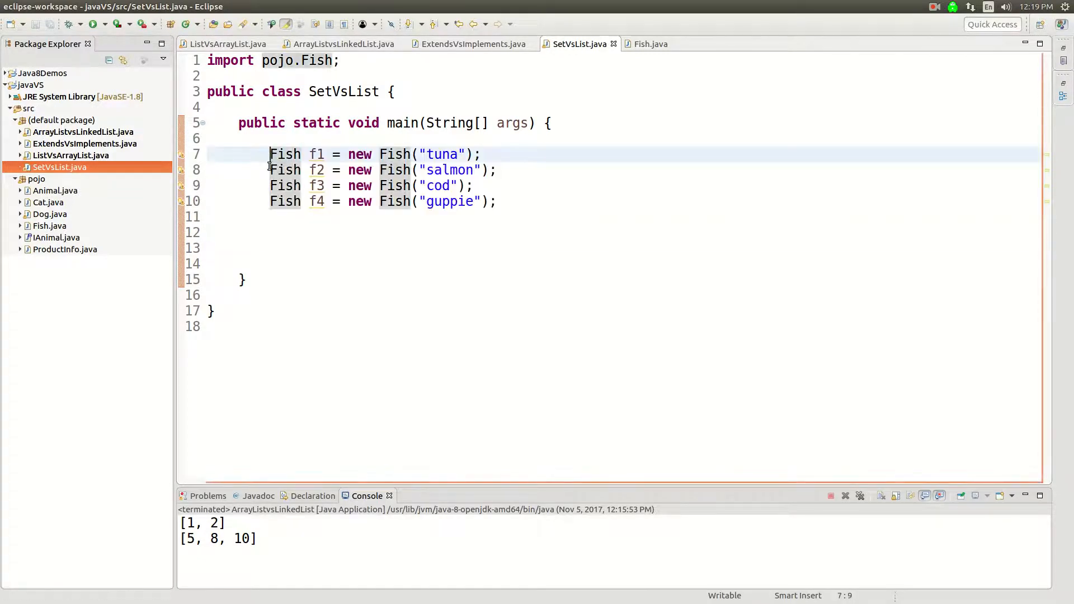
left_click(49, 225)
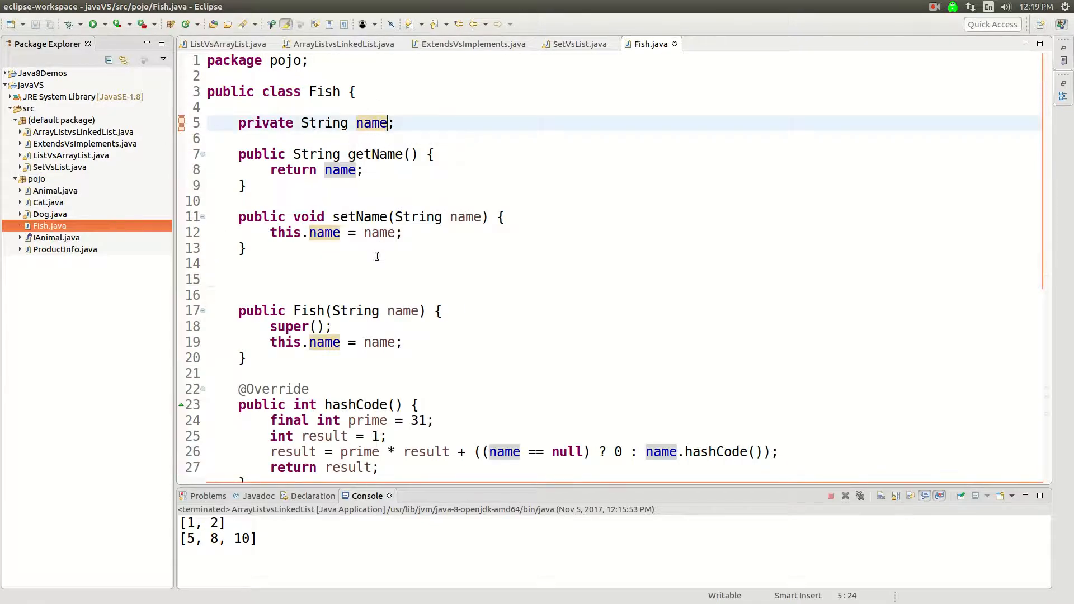
scroll("down", 3)
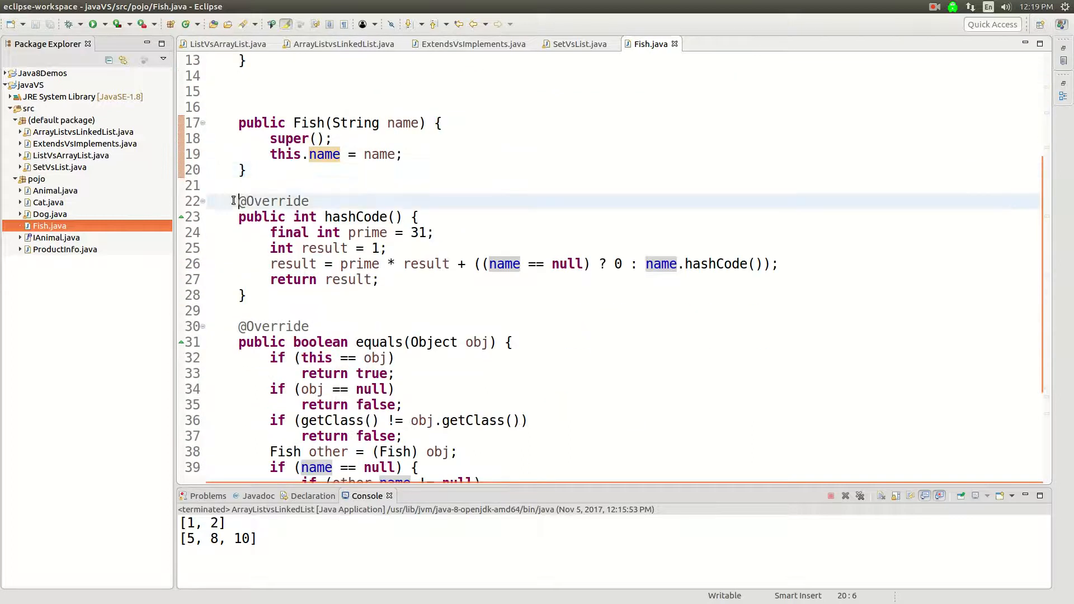
left_click(498, 280)
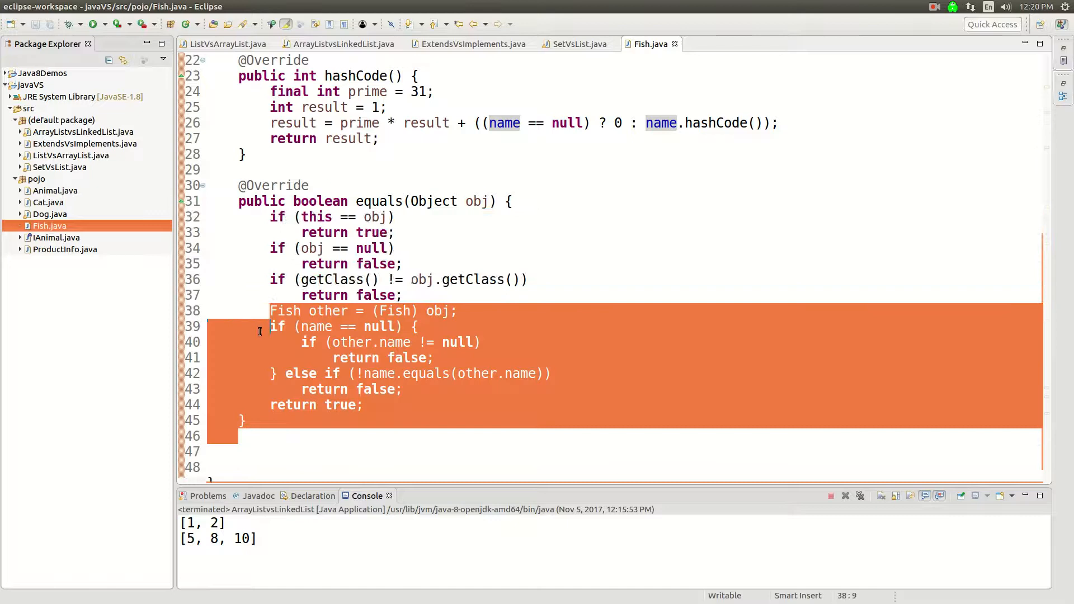
left_click(236, 138)
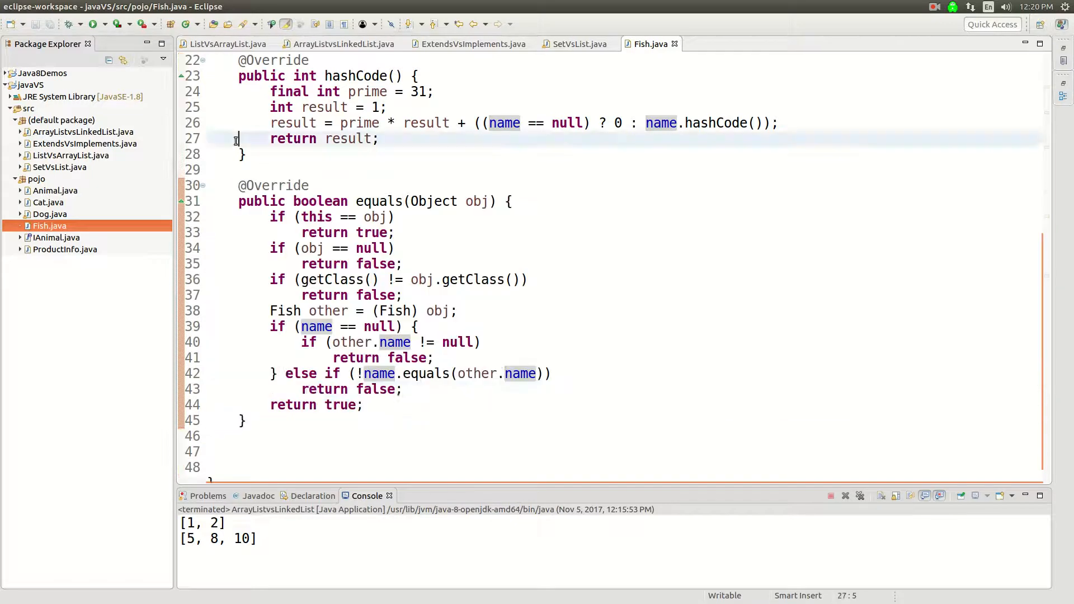
left_click(243, 154)
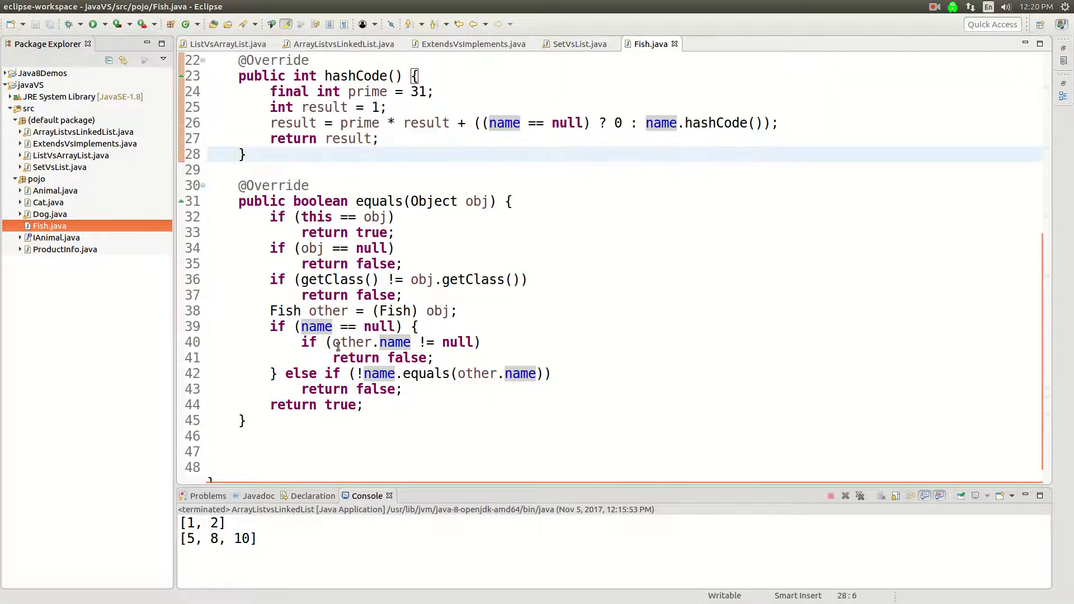
scroll("up", 3)
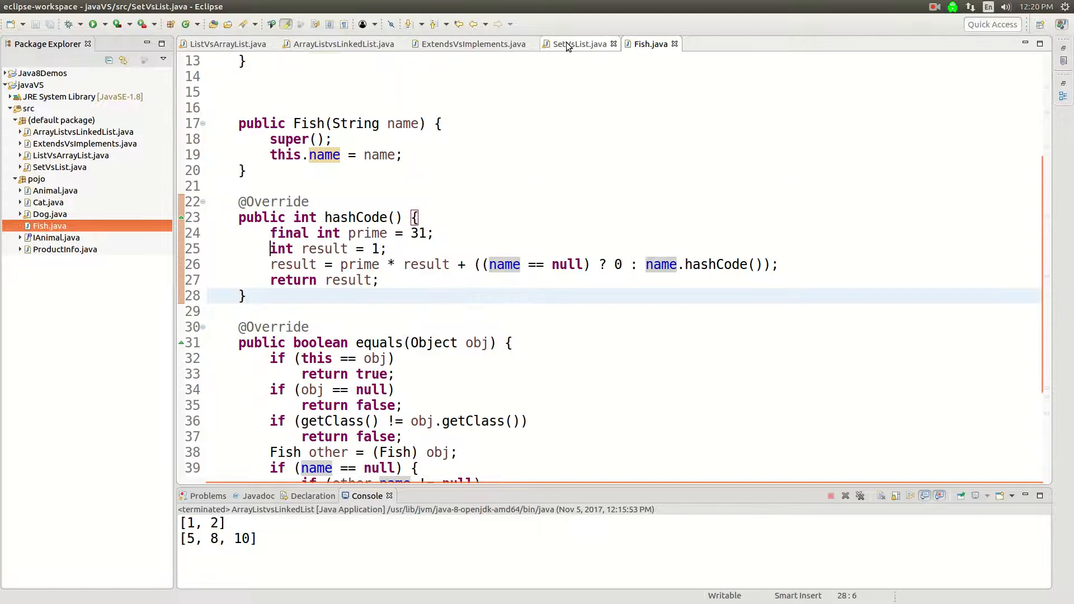
Step: Declare List<Fish> fishList = new ArrayList<>() in SetVsList's main, with the ArrayList import
left_click(578, 44)
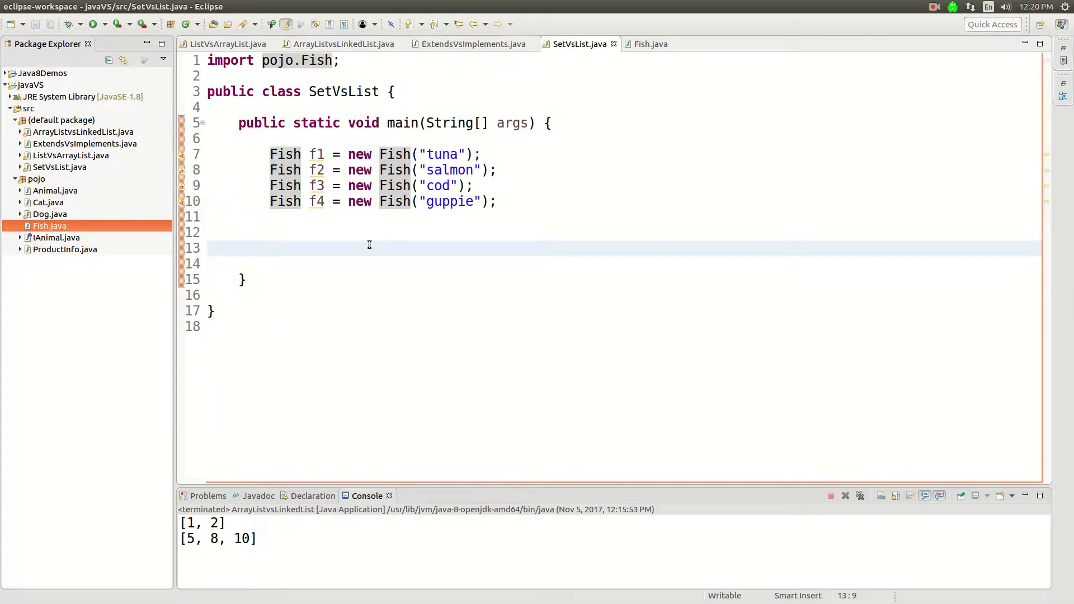
key("Return")
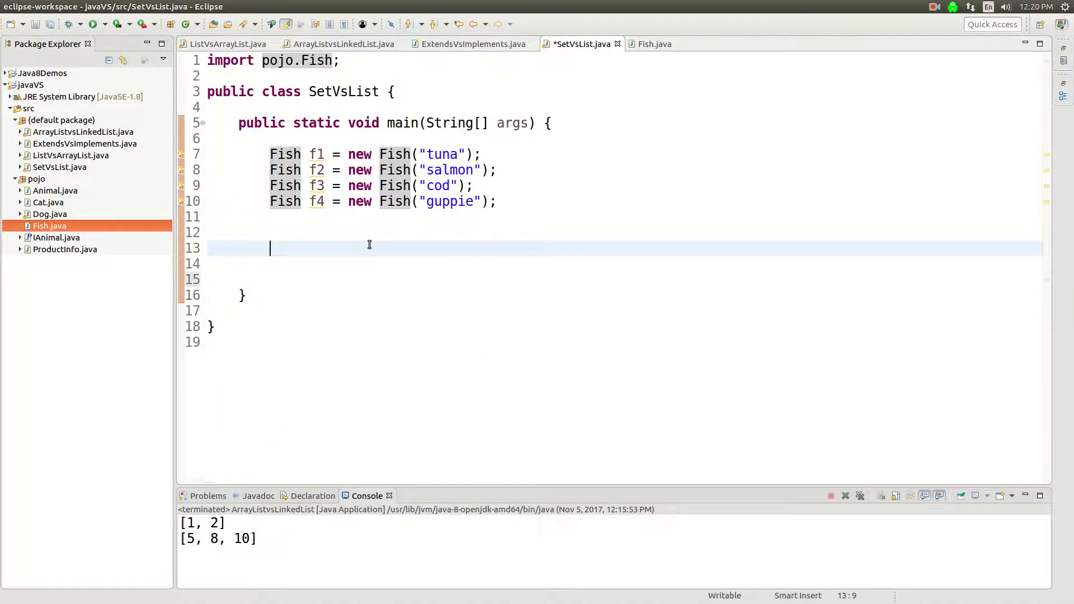
type("List<E>")
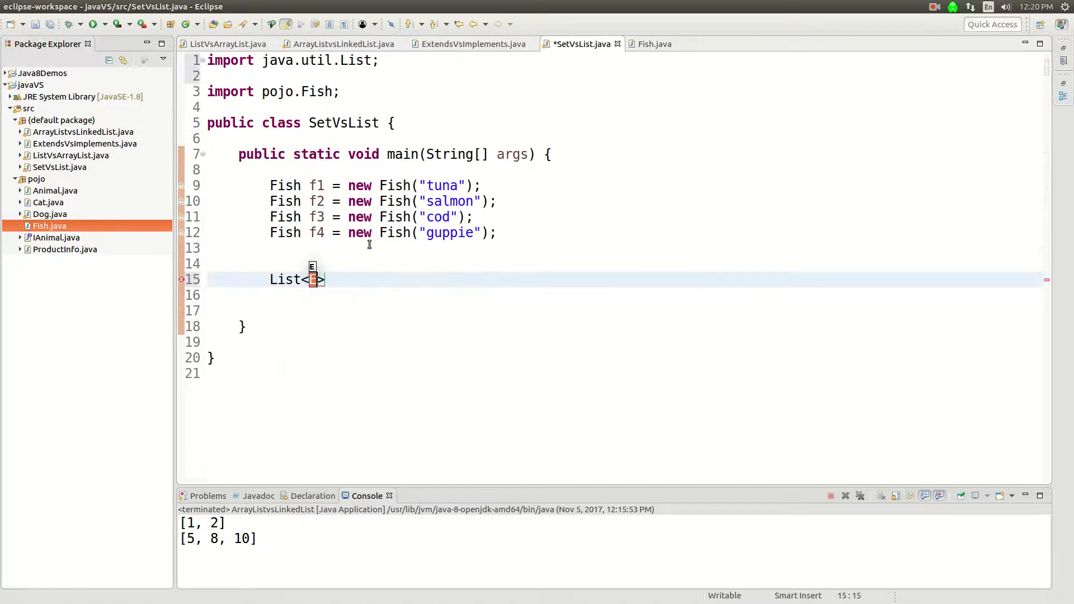
type("Fish")
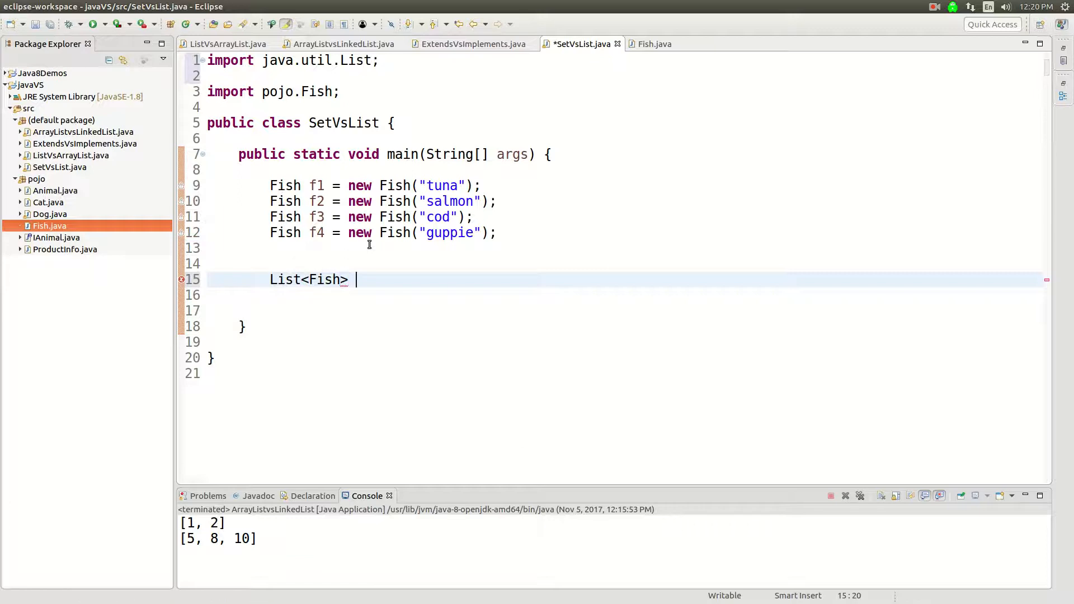
type("fishList =")
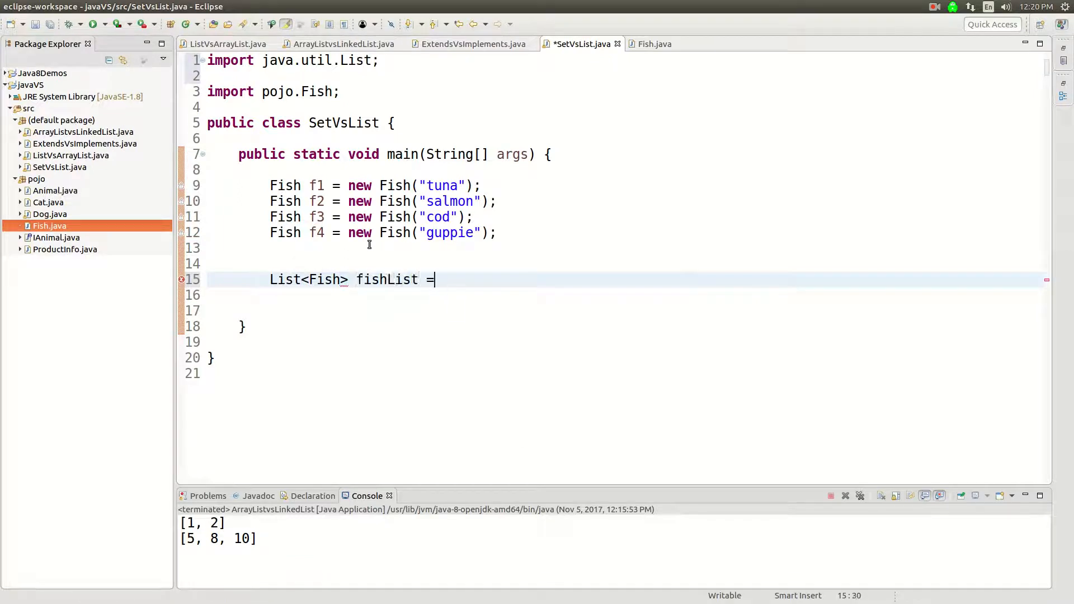
type("new Arr")
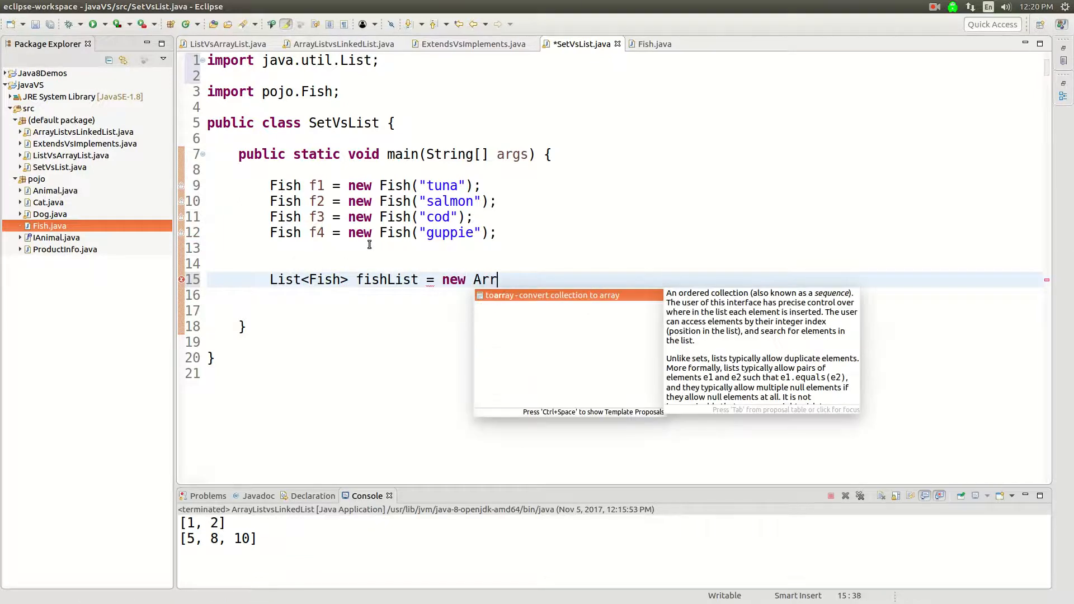
type("ayL")
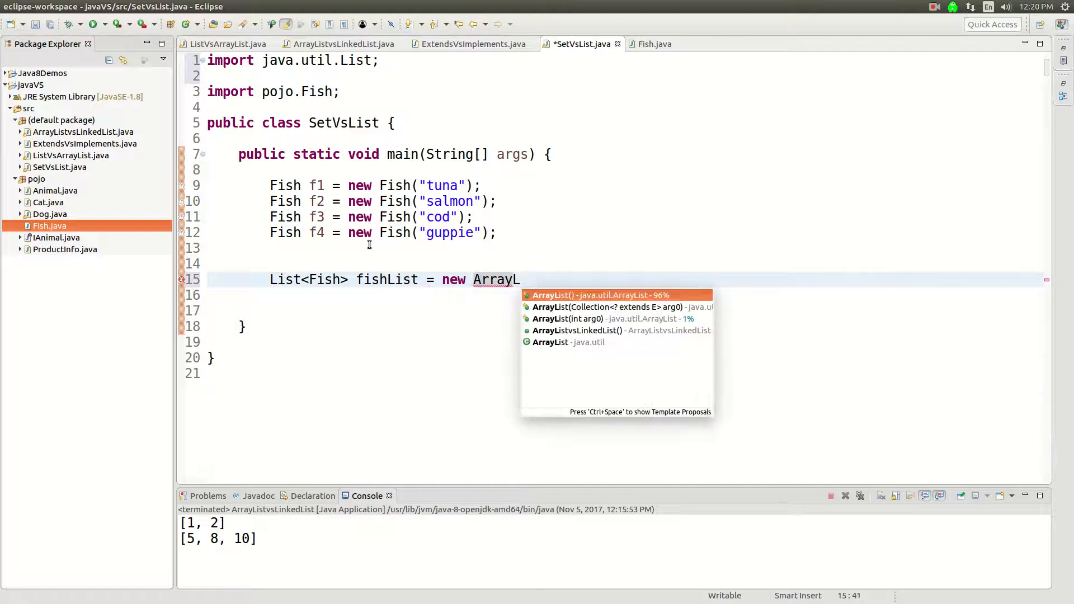
left_click(596, 295)
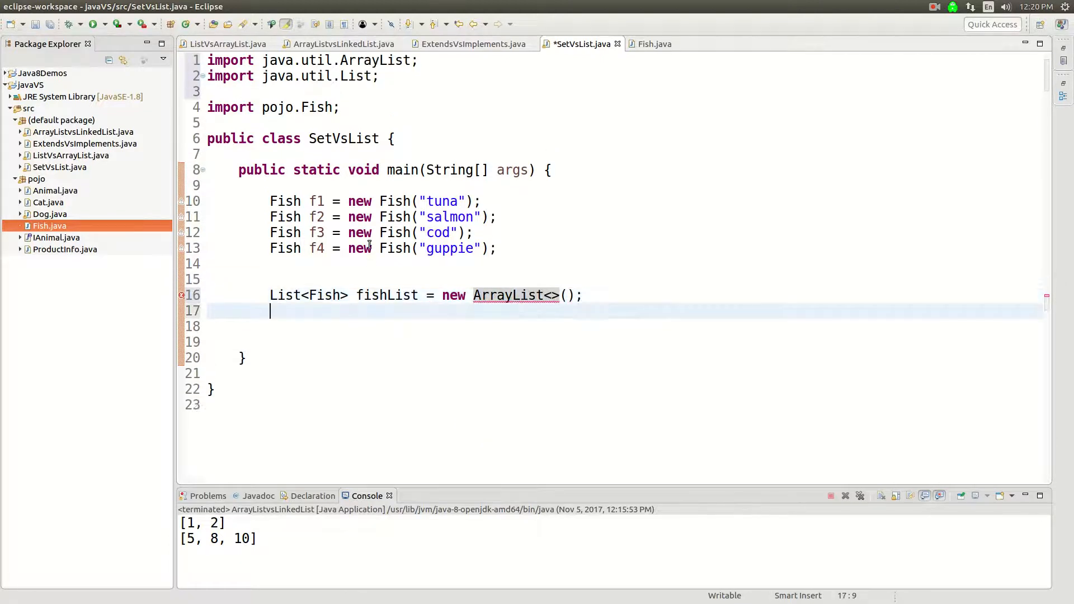
Step: Declare Set<Fish> fishSet = new HashSet<>() below it, with the Set and HashSet imports
type("S")
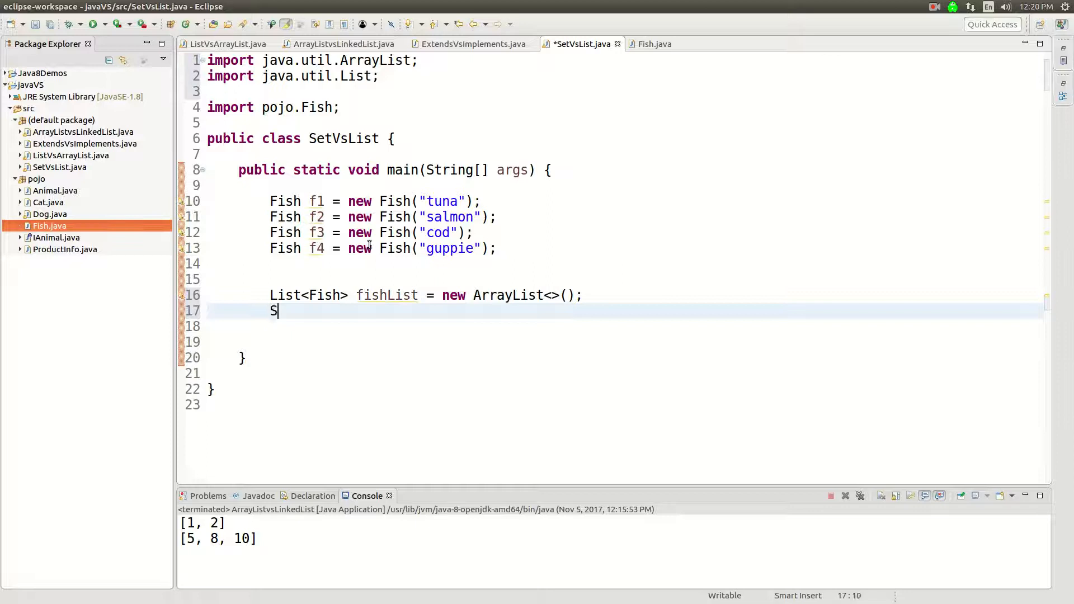
type("et")
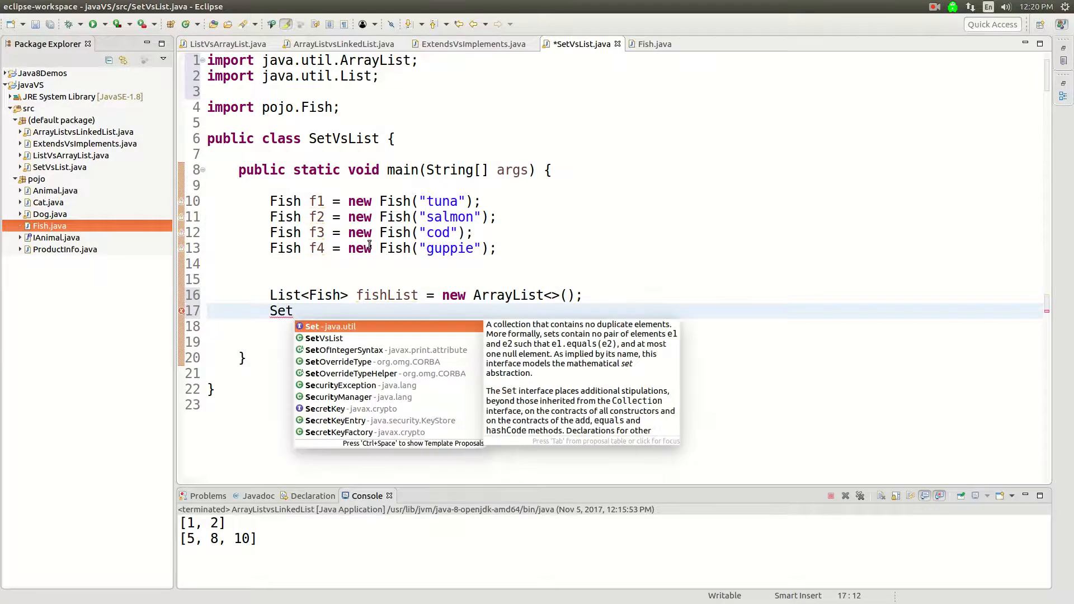
left_click(330, 325)
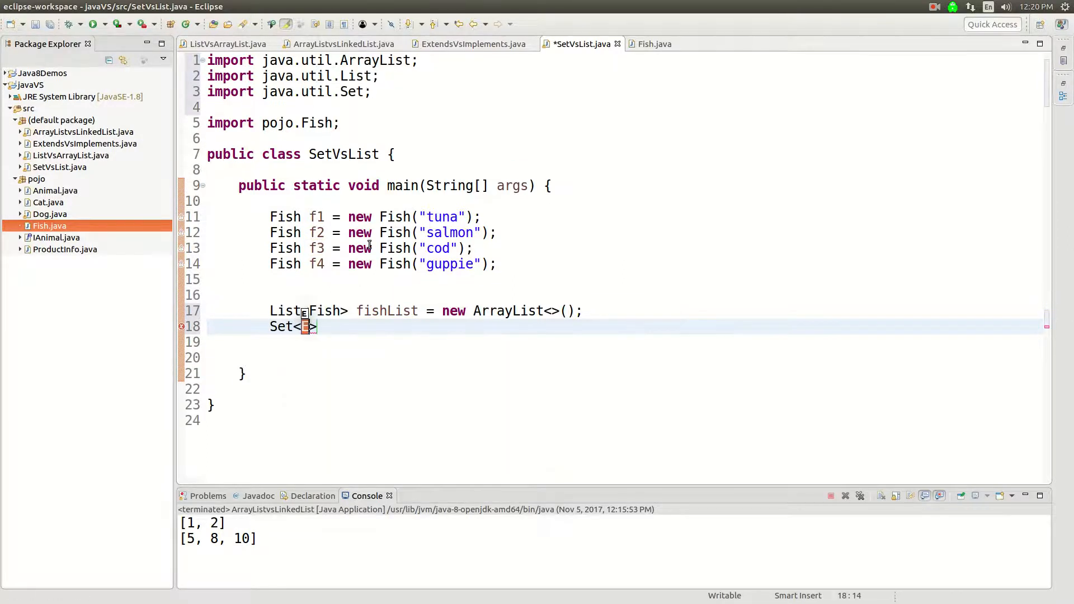
type("Fish")
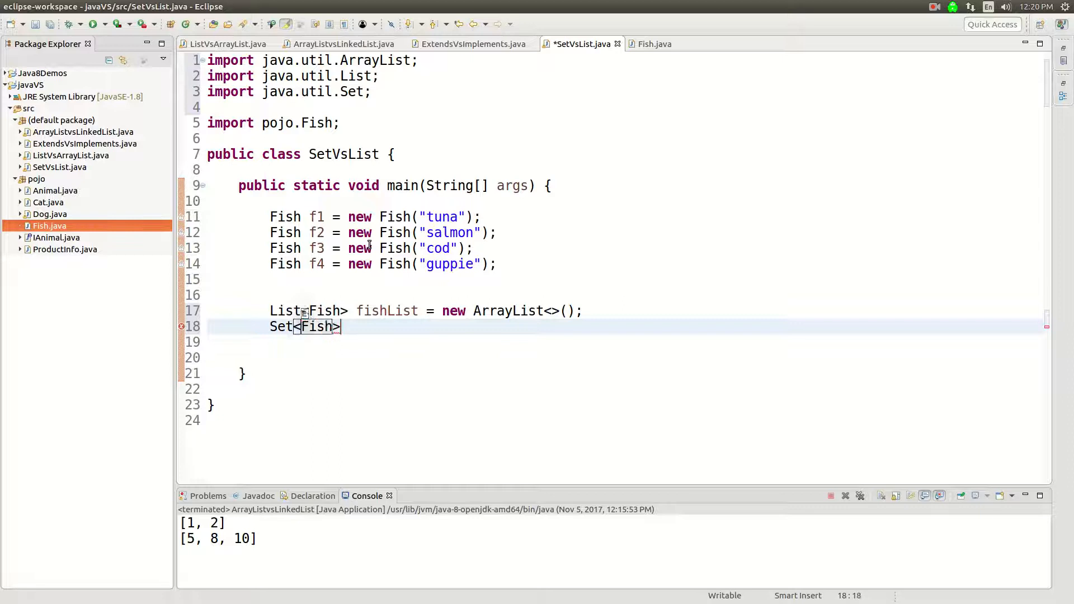
type("fish")
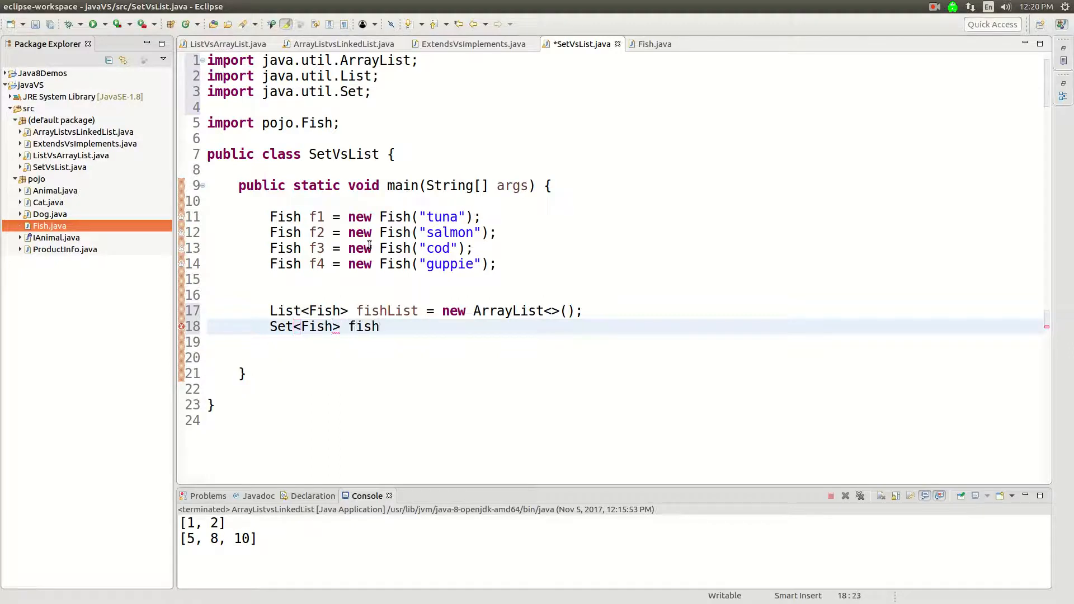
type("Set = new")
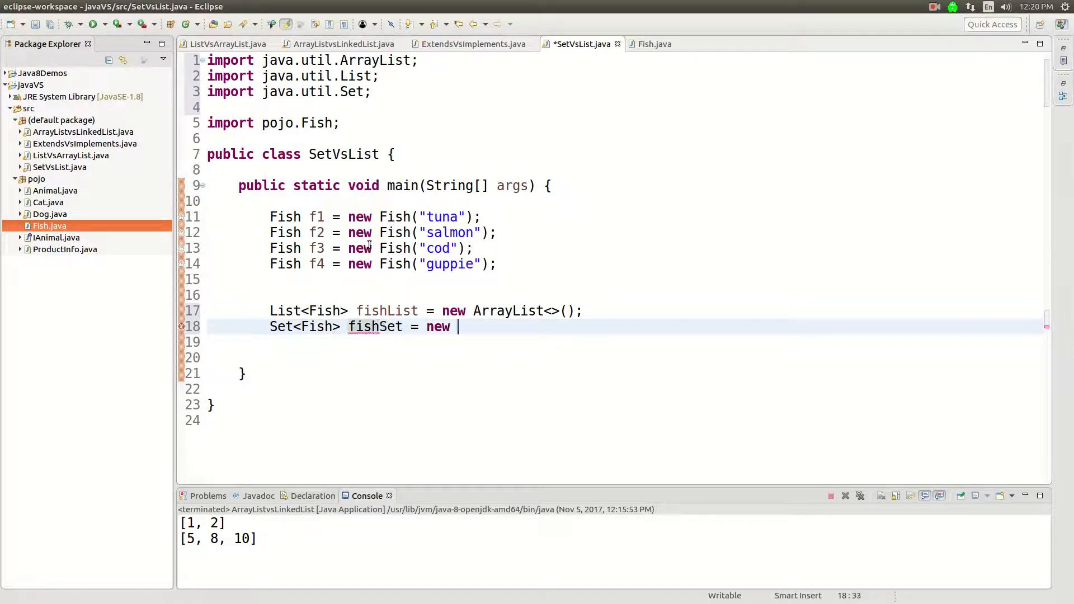
type("HashSet<>();")
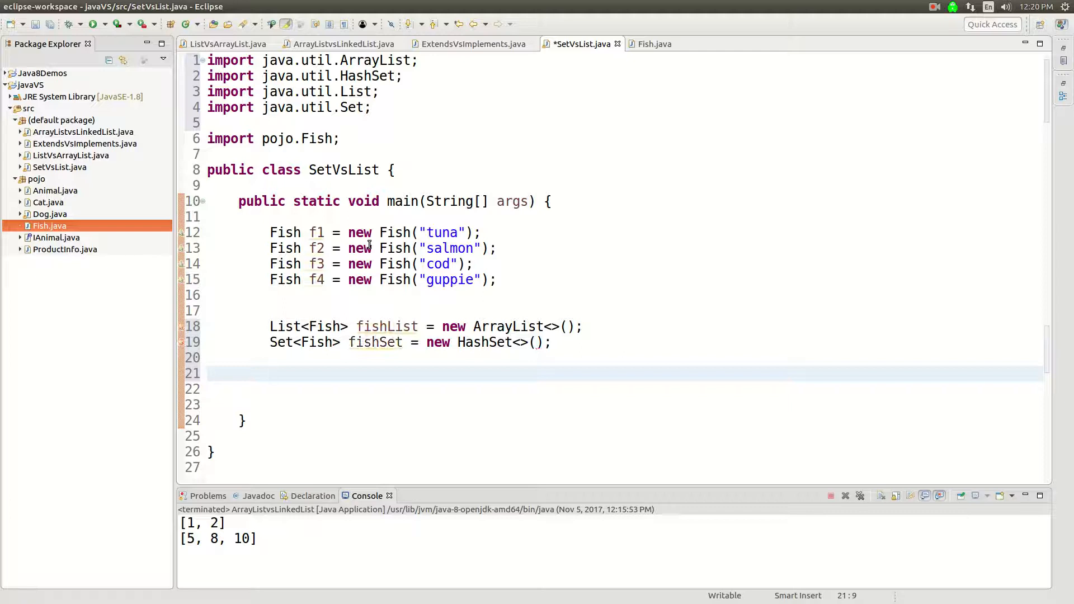
left_click(270, 342)
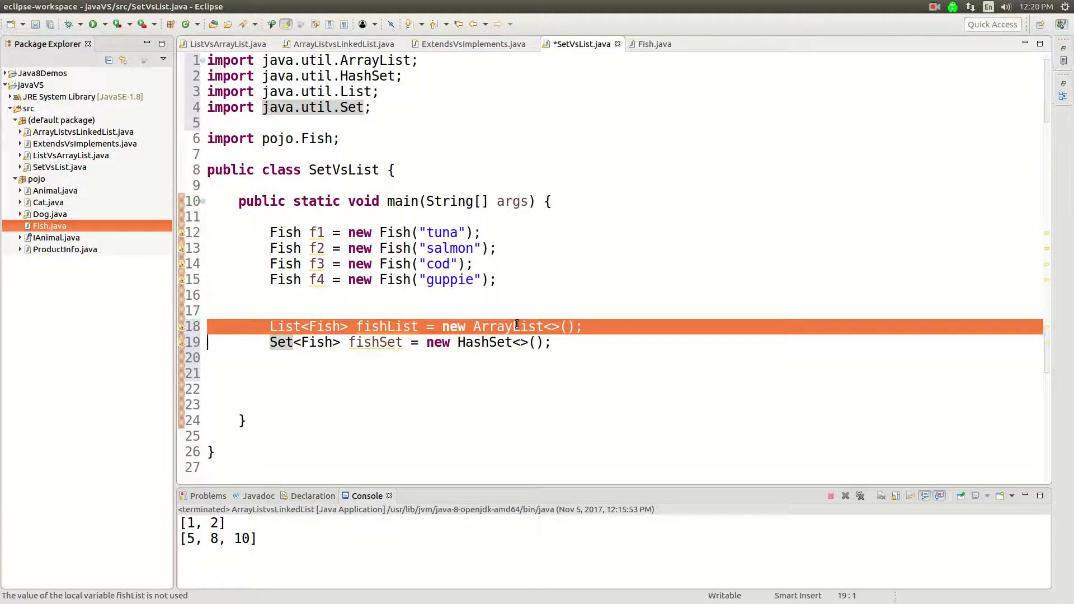
left_click(384, 342)
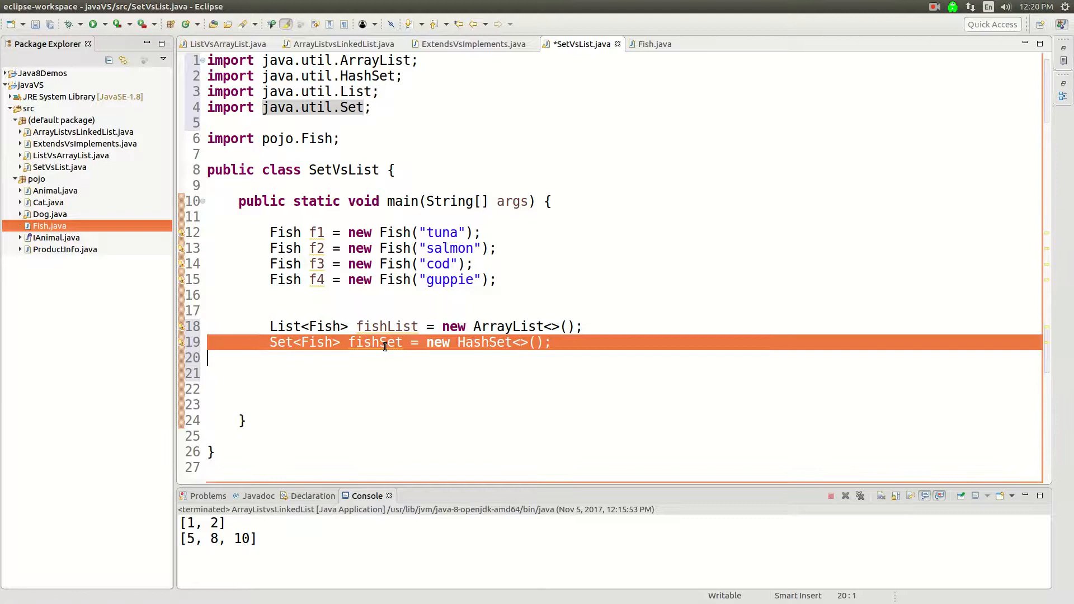
left_click(370, 373)
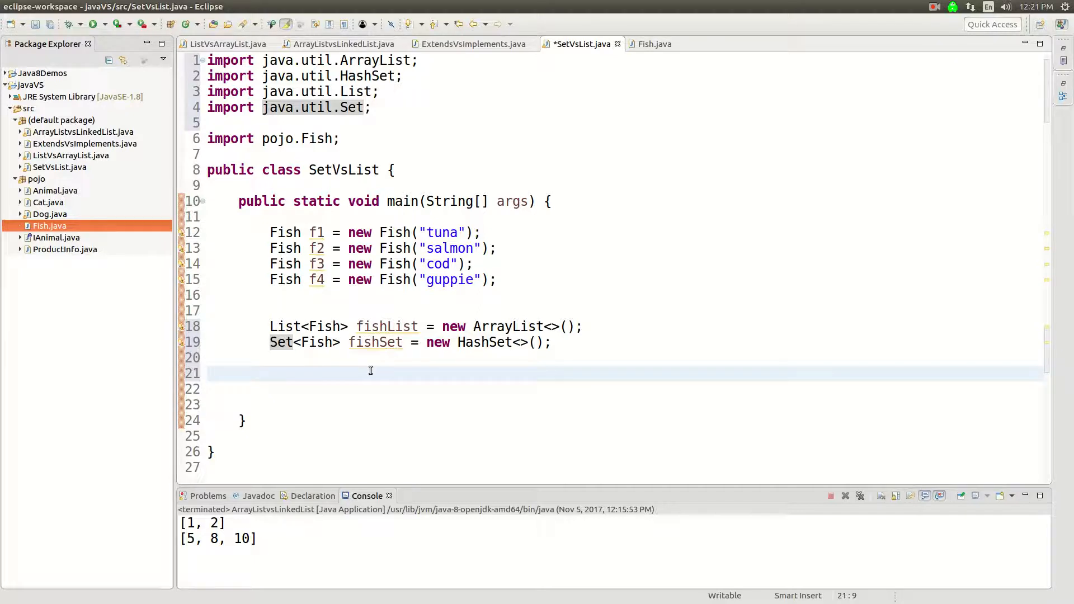
Step: Add f1, f2, f3 to fishList, print it, and run to see three pojo.Fish@ hash entries
type("fishList.add(e")
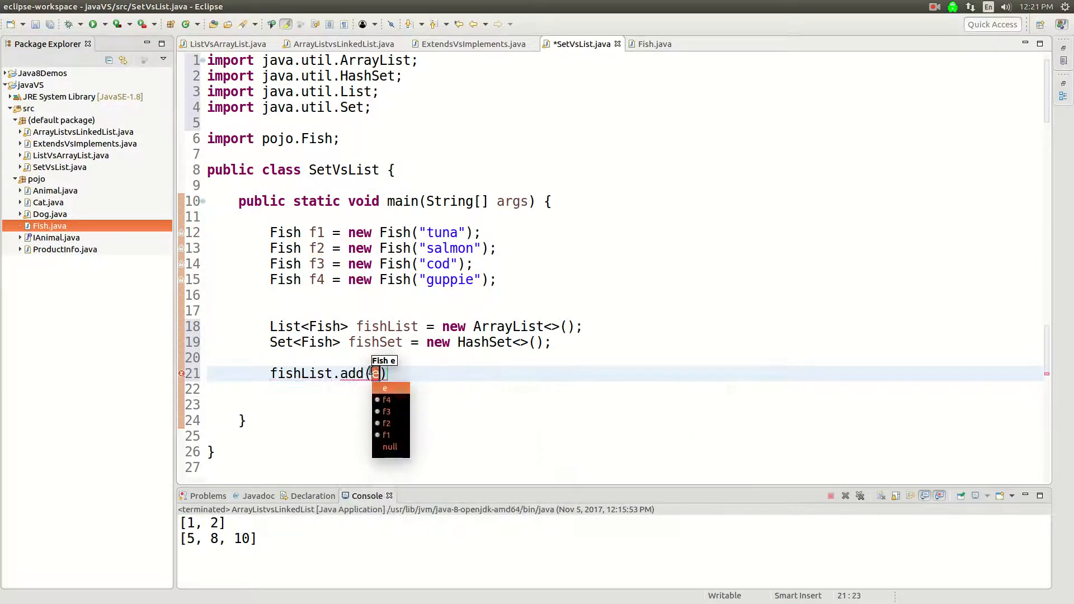
left_click(386, 435)
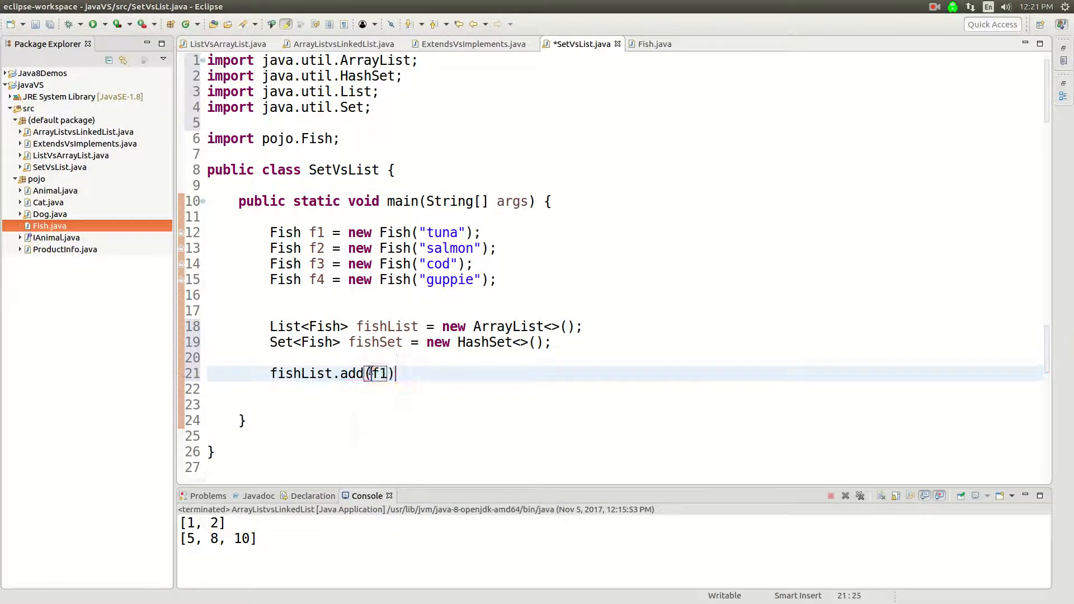
type("fishList.add(f3);")
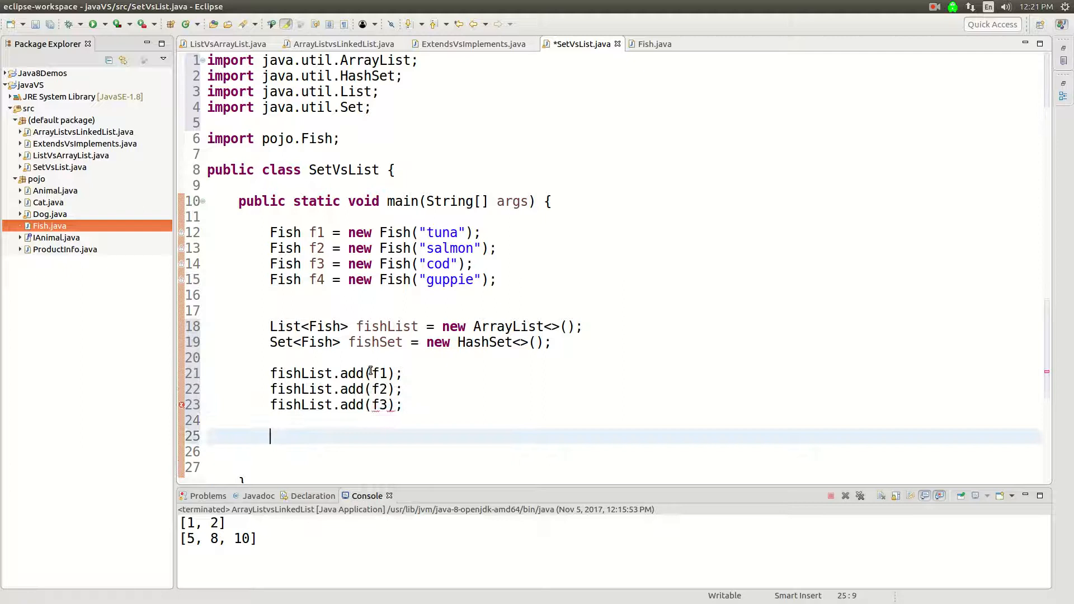
type("syso")
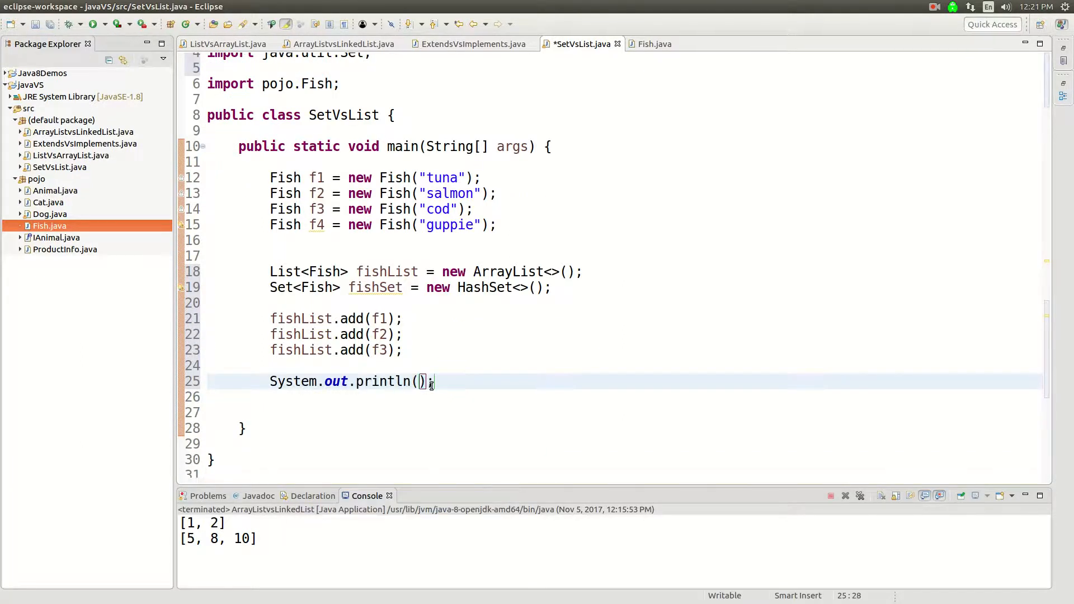
type("fishList")
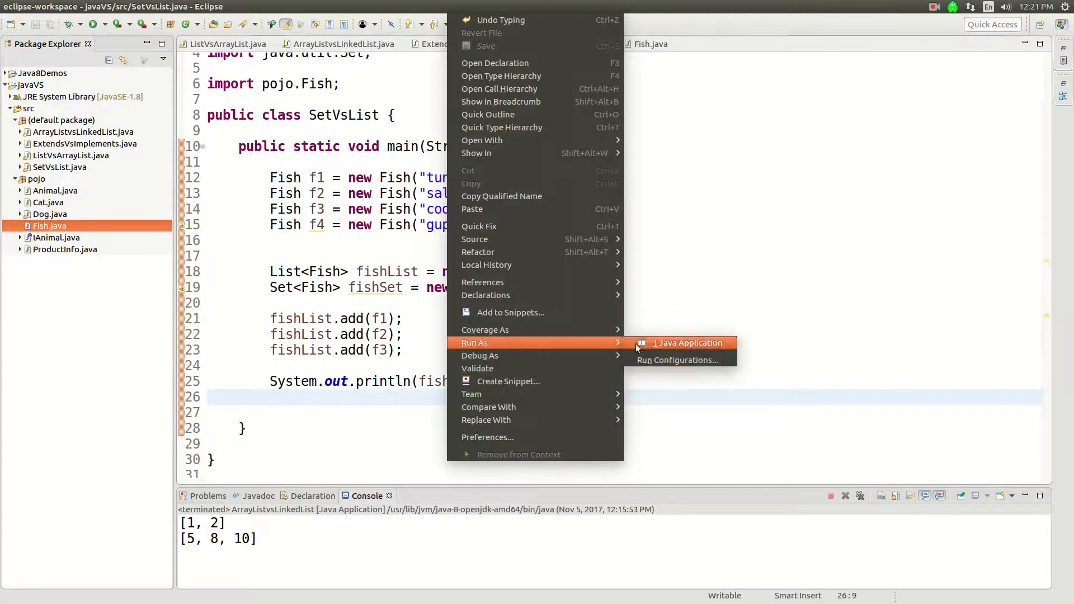
left_click(686, 342)
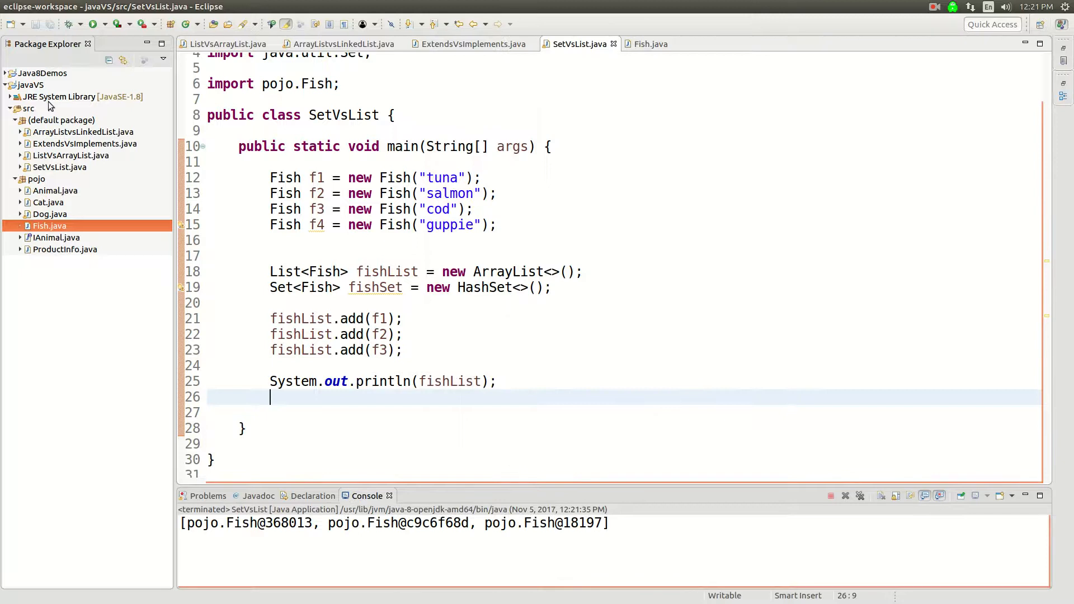
Step: Generate a toString() for Fish returning "Fish [name=...]", save, and return to SetVsList
left_click(649, 44)
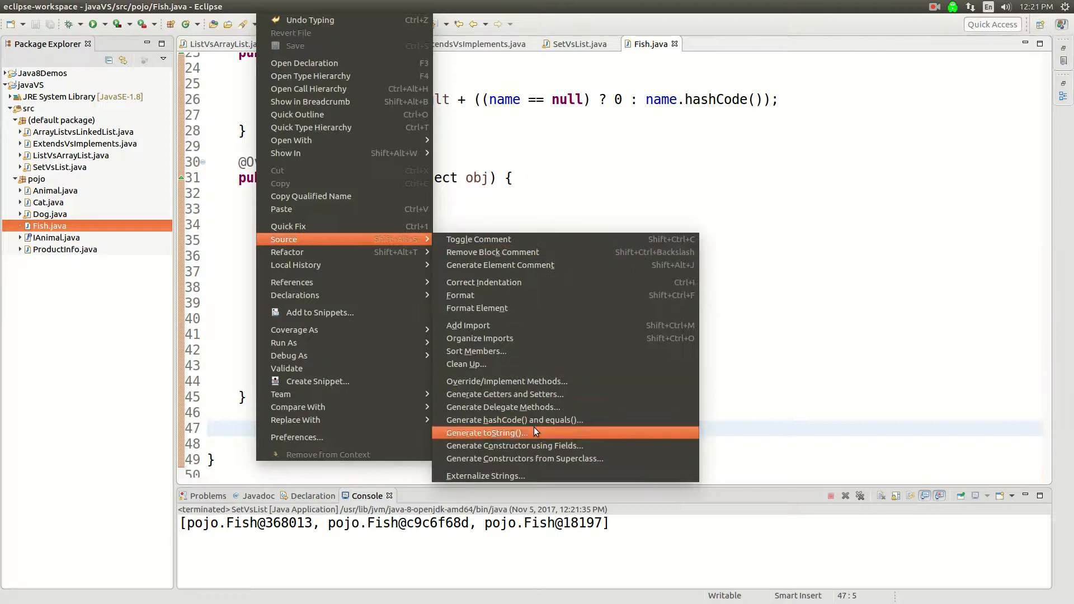
left_click(487, 432)
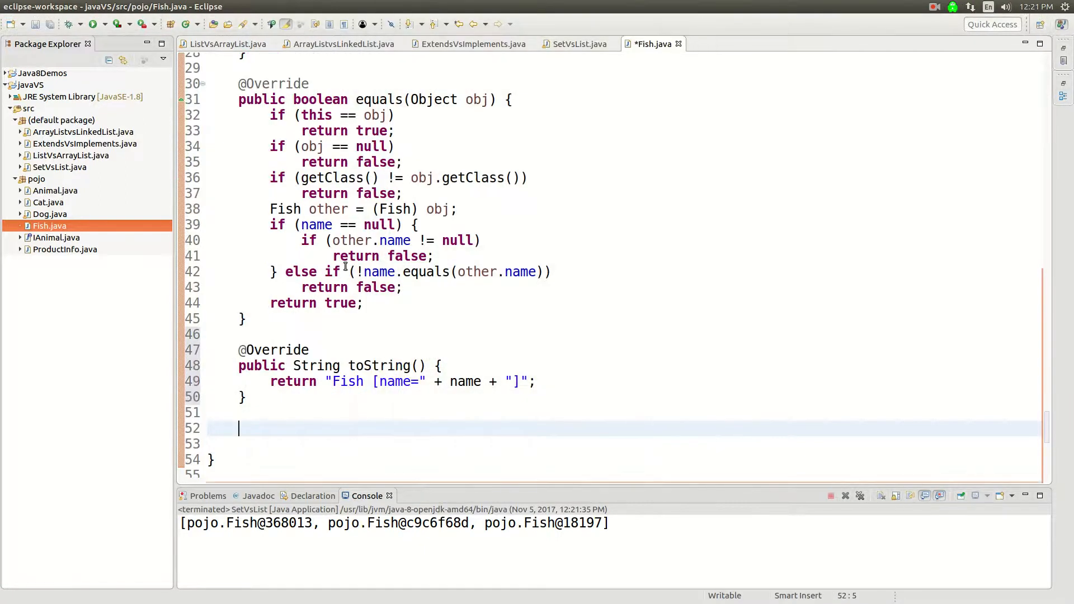
key("ctrl+s")
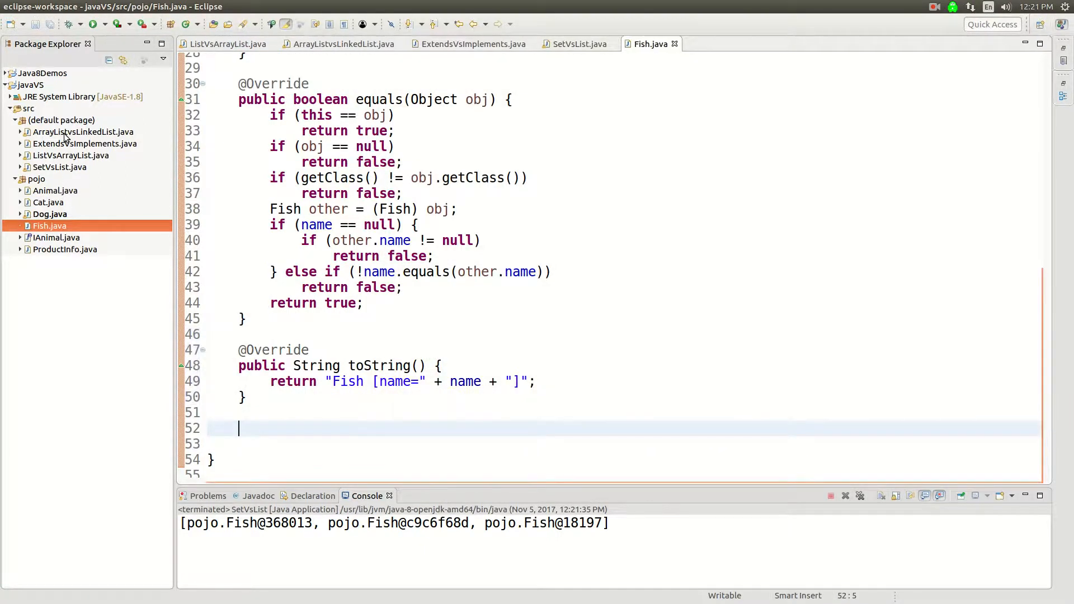
left_click(575, 43)
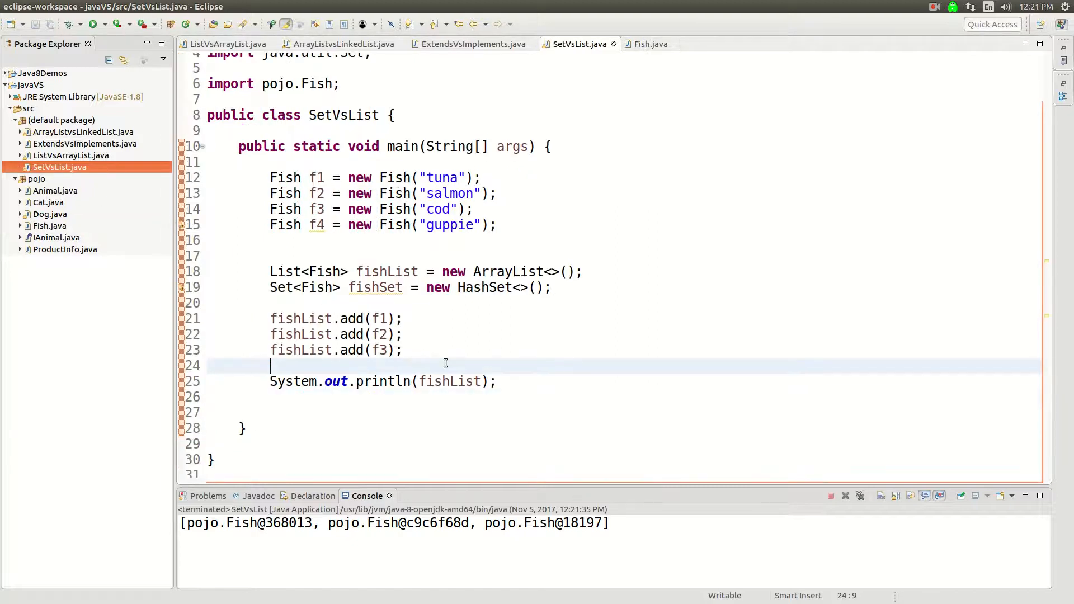
mouse_move(641, 355)
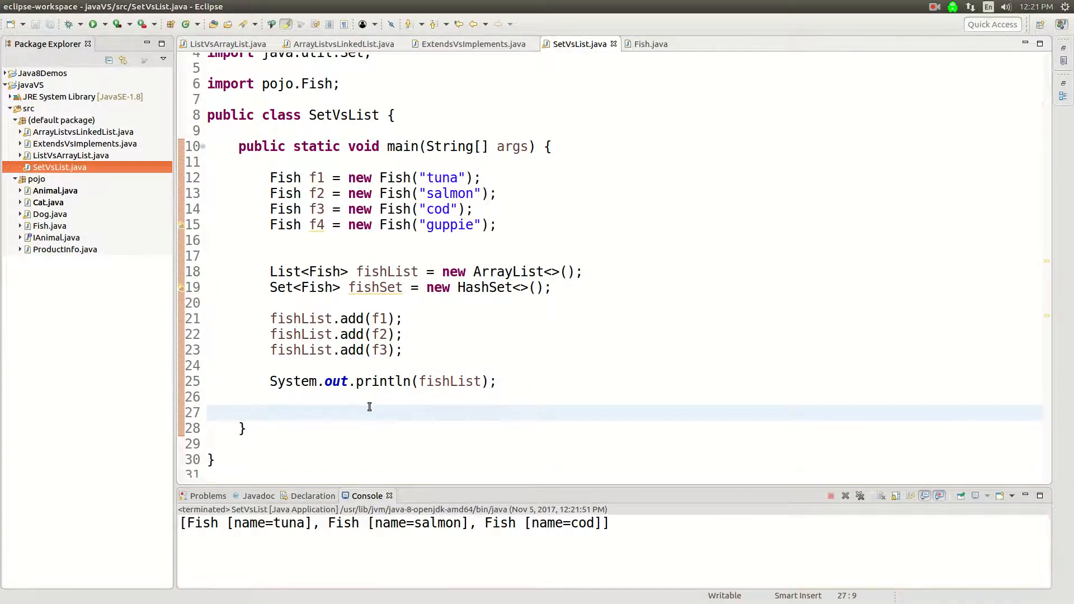
Step: Add f1, f2, f3 to fishSet and print the set with System.out.println(fishSet)
type("fishSet")
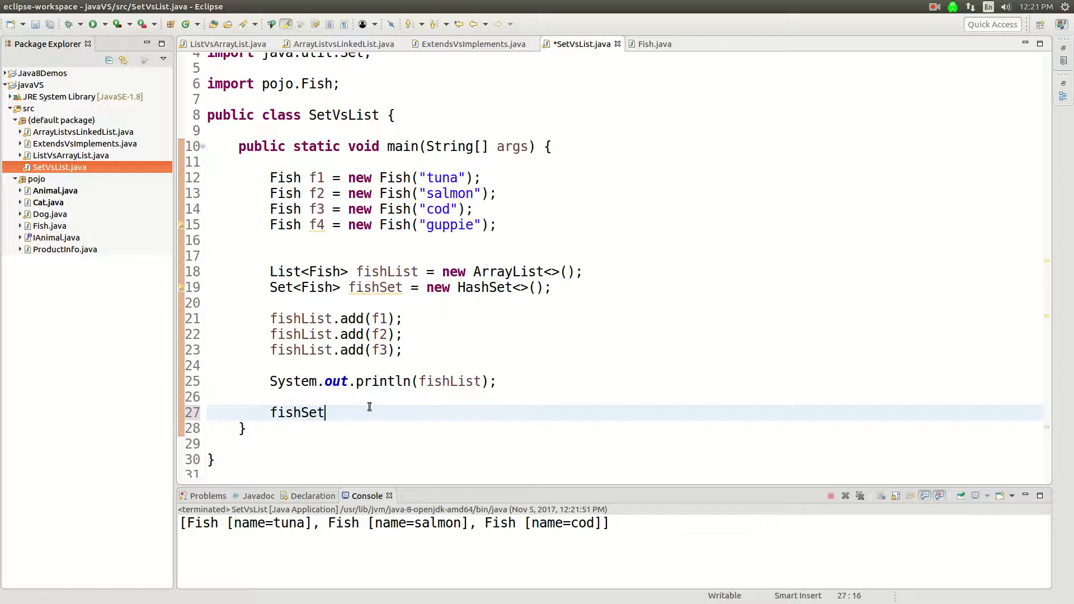
type(".add(f1)l")
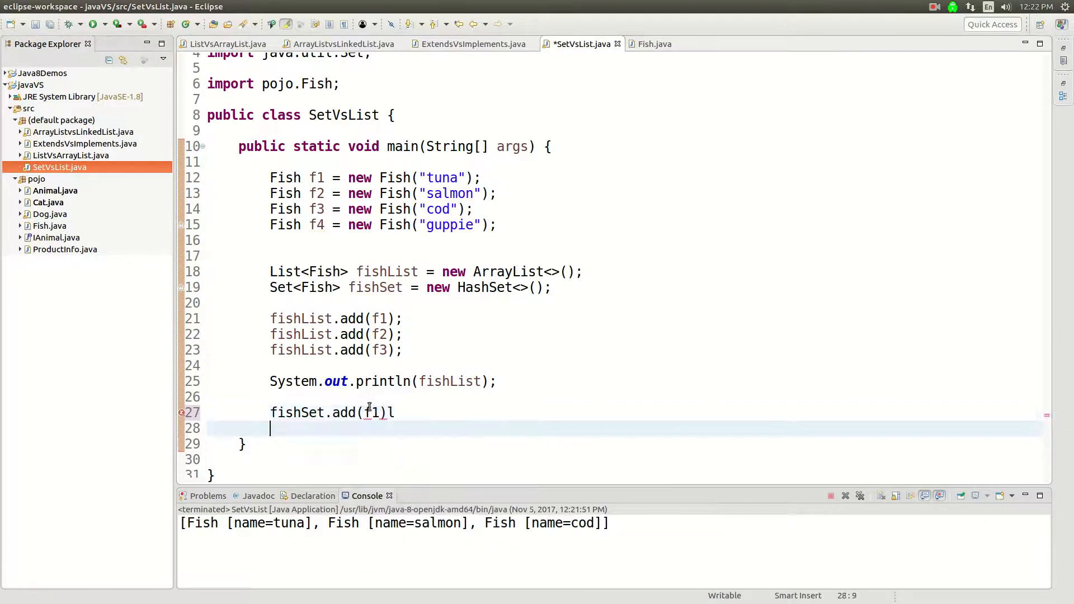
type(";")
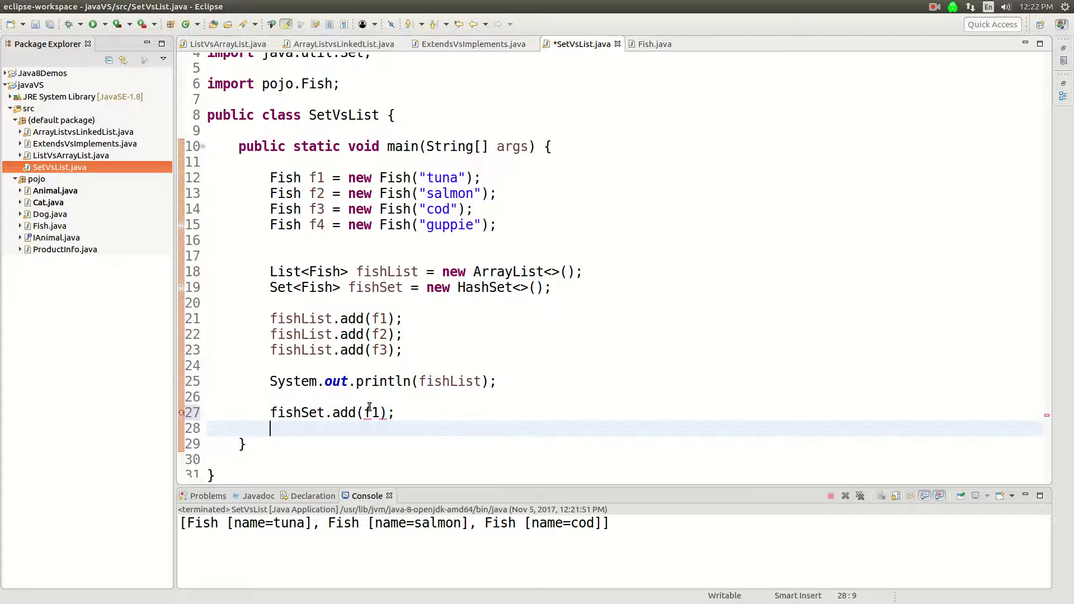
type("fishLi")
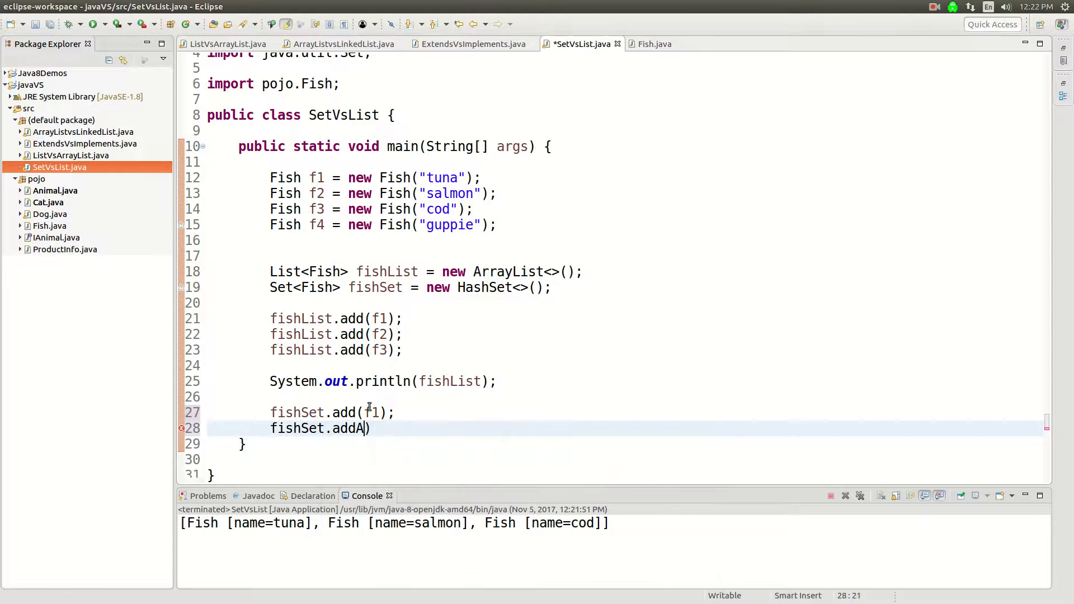
type("(f2)")
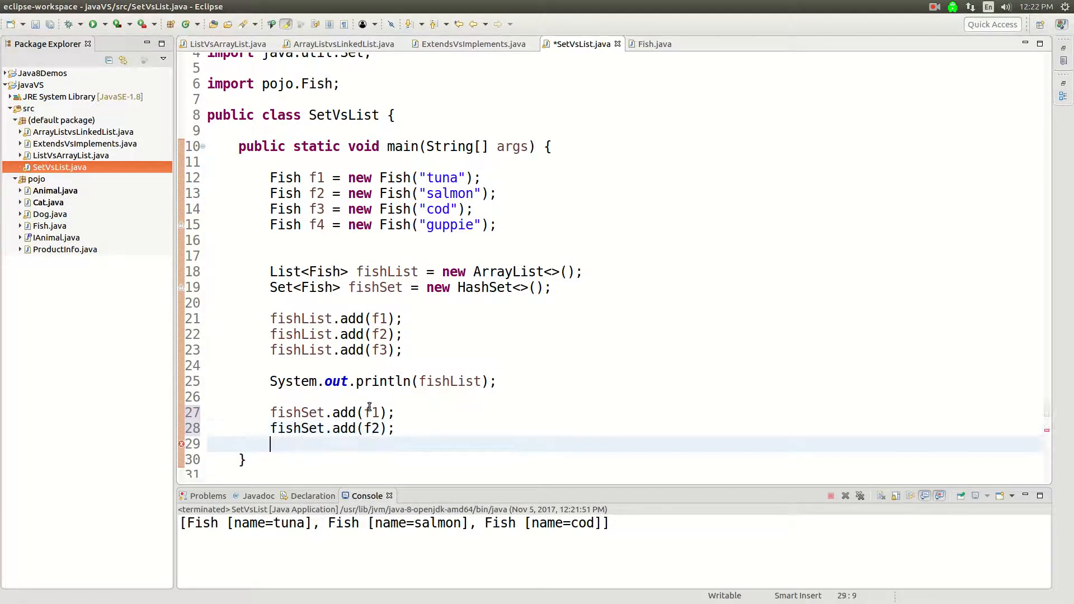
type("fishSet.add(f3);")
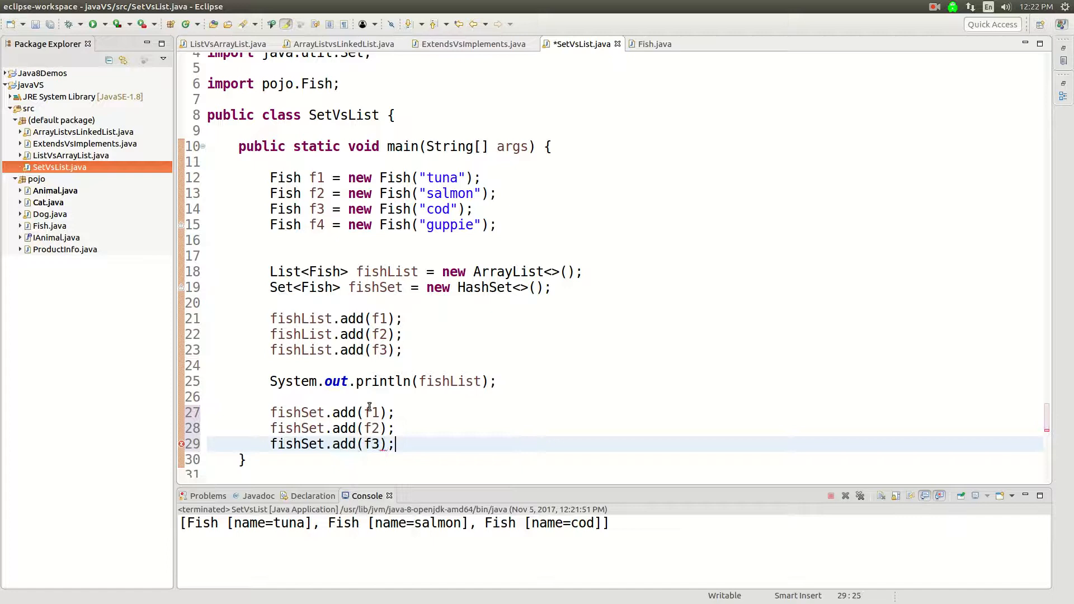
type("System.out.println();")
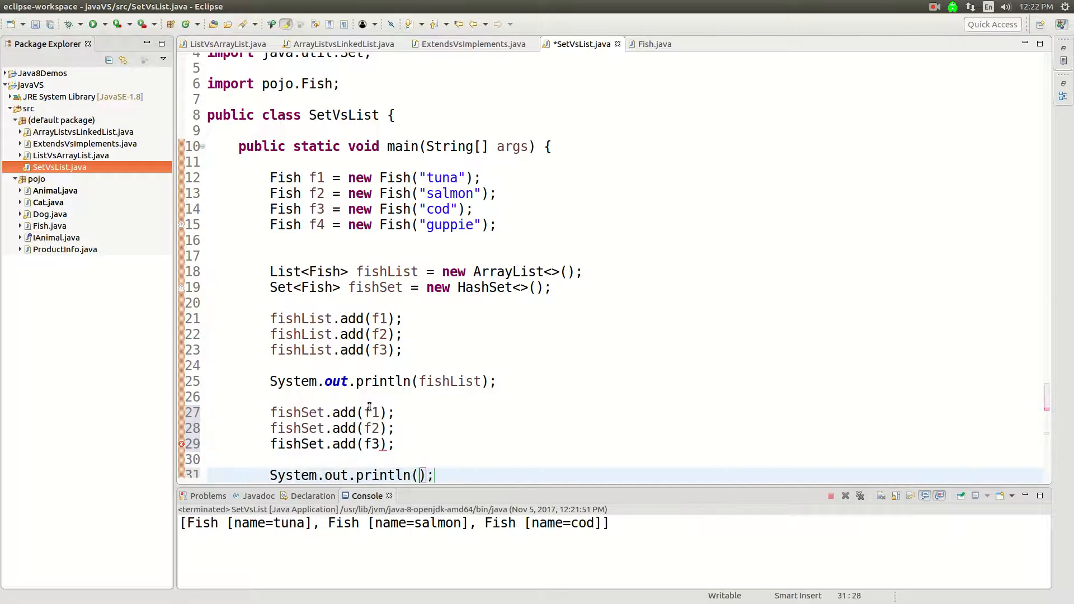
type("fishSet")
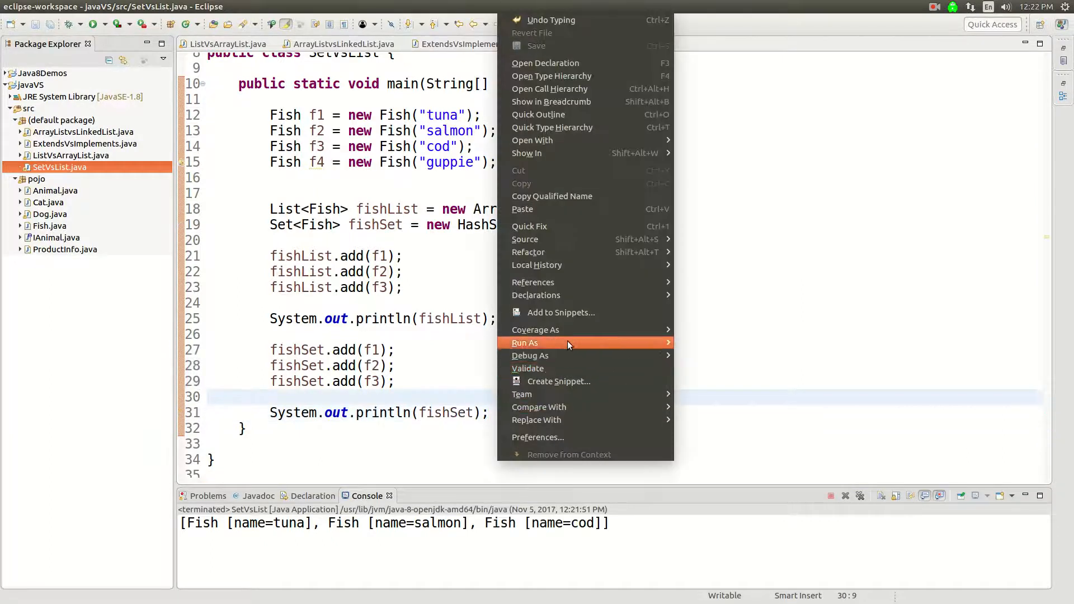
Step: Run SetVsList and compare the console's list line (tuna, salmon, cod) with the set line
left_click(526, 342)
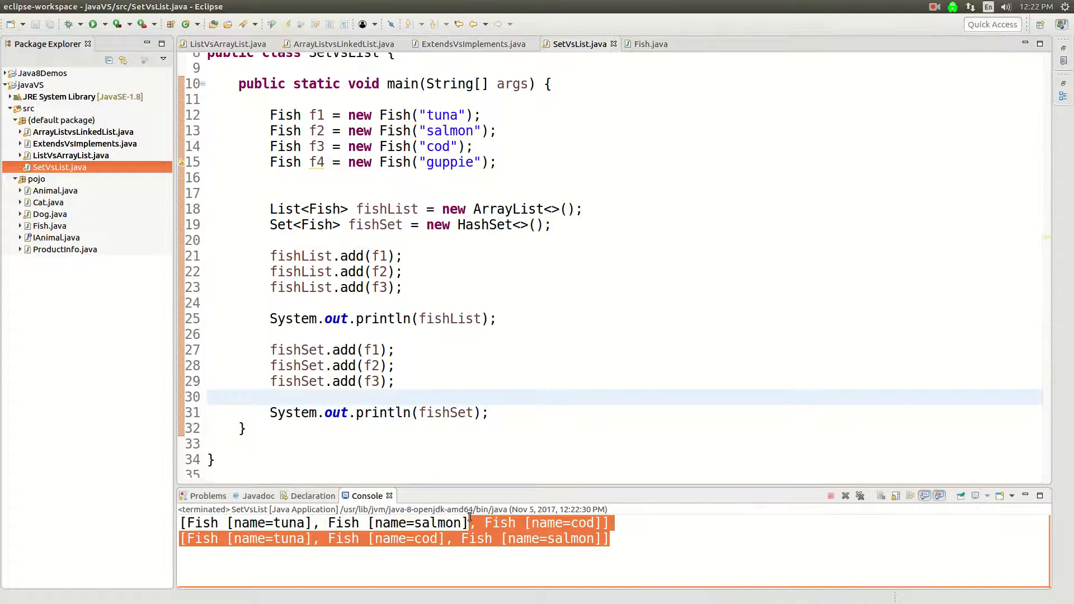
left_click(472, 523)
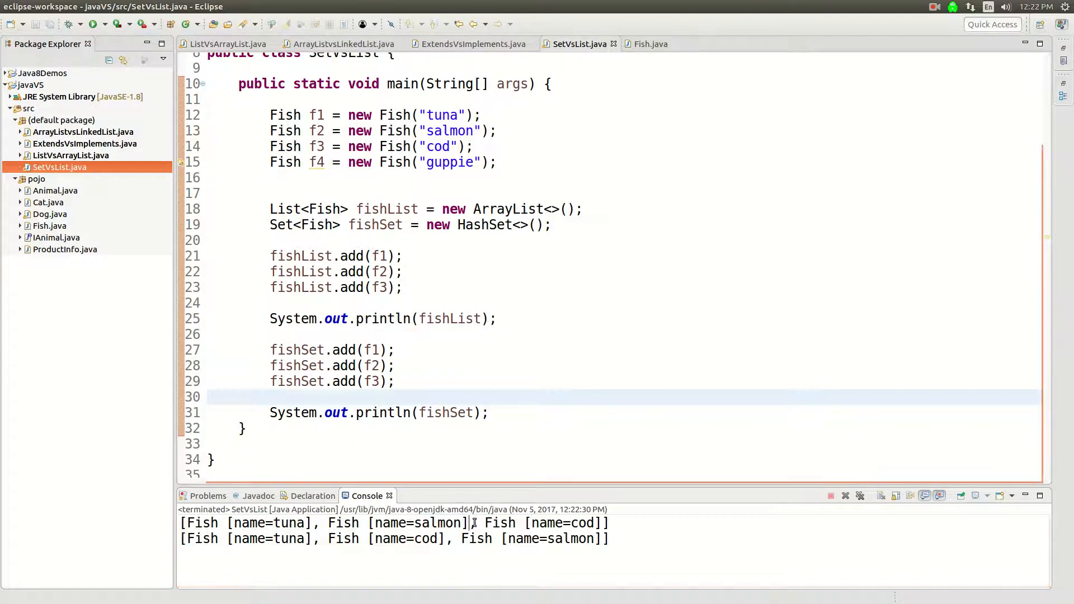
double_click(437, 522)
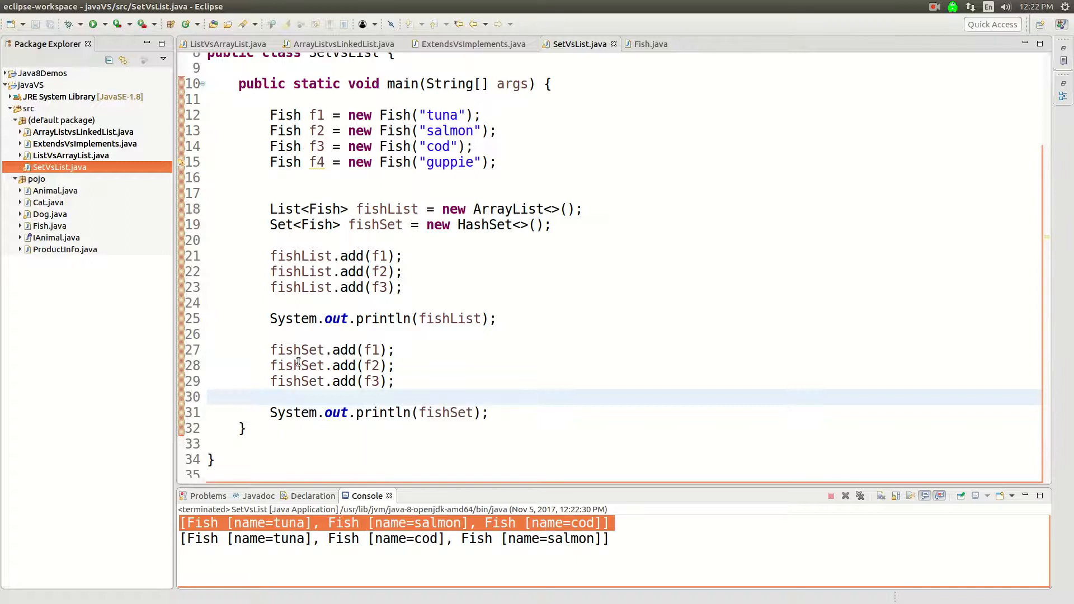
Step: Start a LinkedH line after the set declaration and highlight Fish in the printed set line
left_click(373, 365)
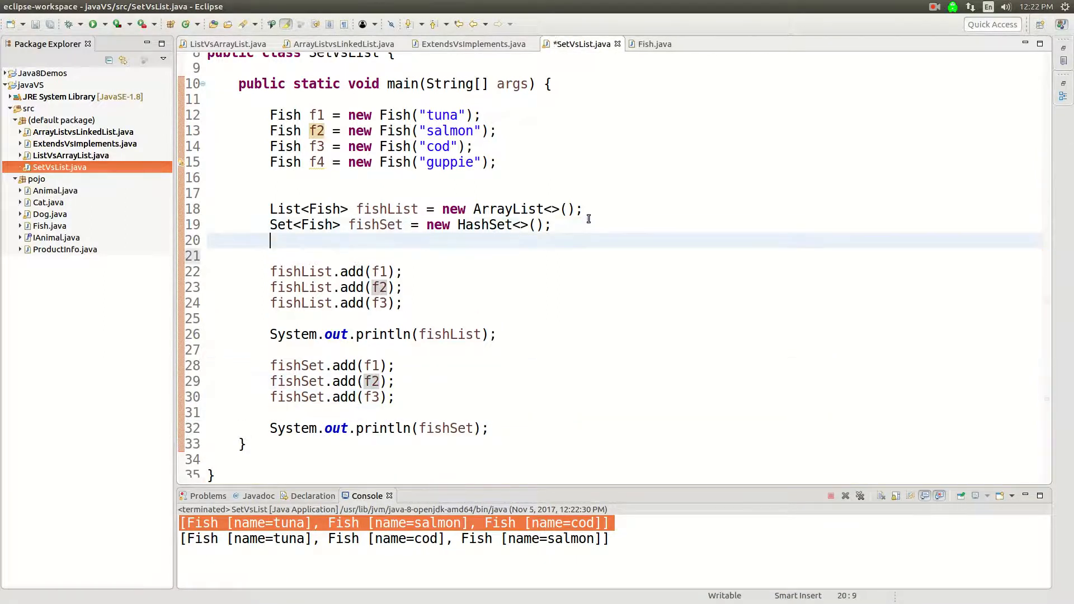
type("LinkedH")
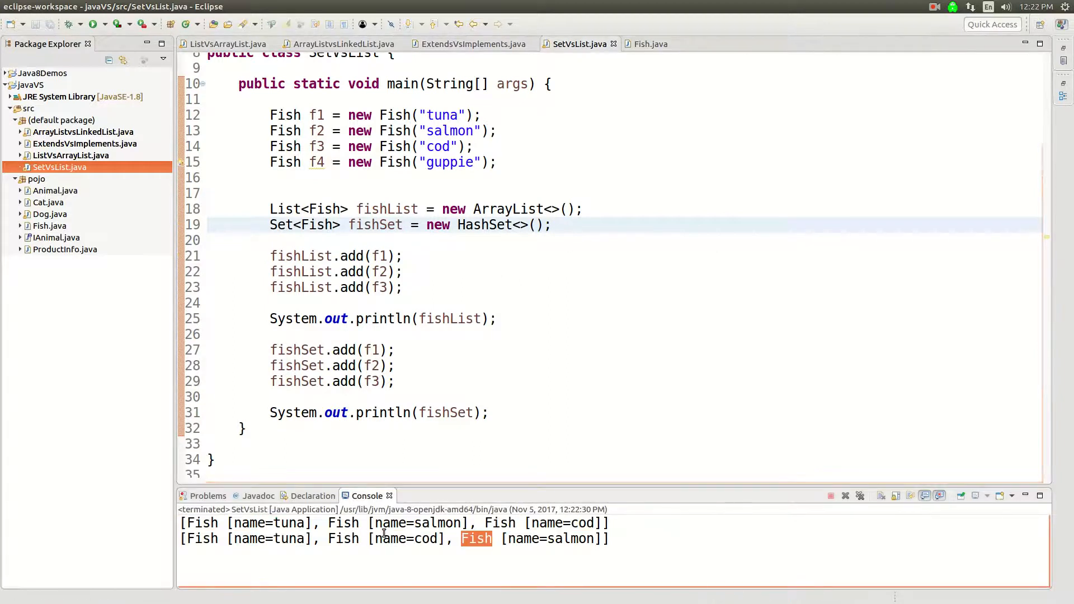
double_click(484, 225)
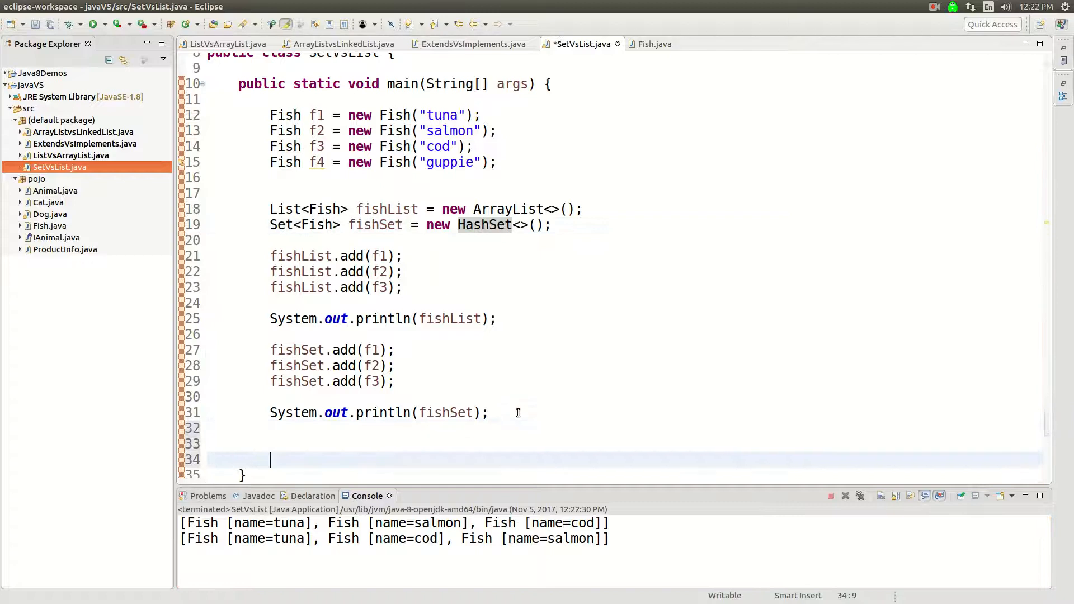
scroll("down", 3)
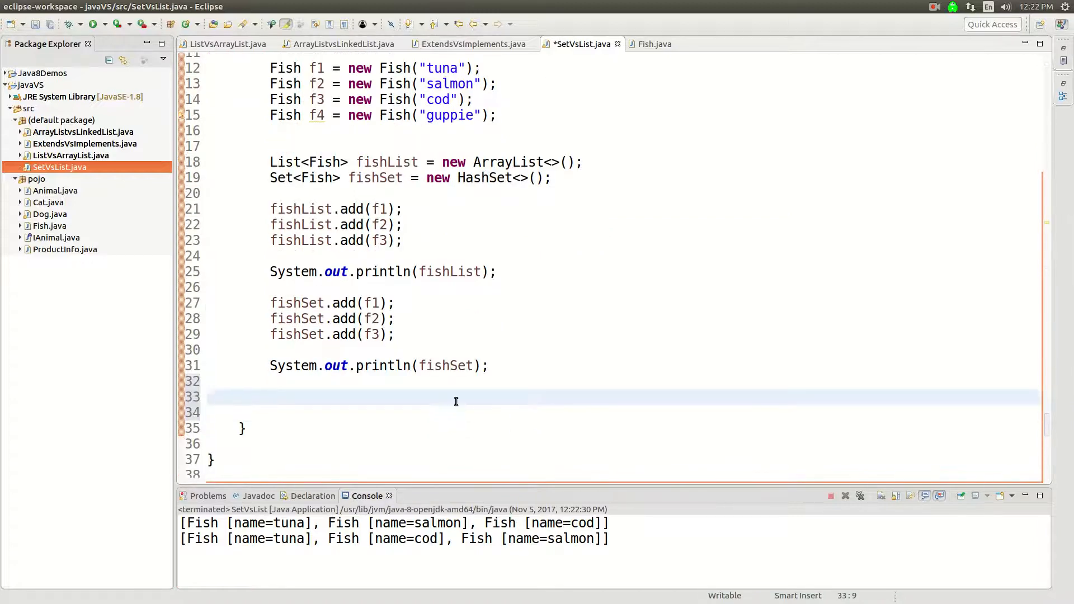
Step: Re-add f1 to fishList and print the list again so tuna appears twice
type("fishList.add(f1);")
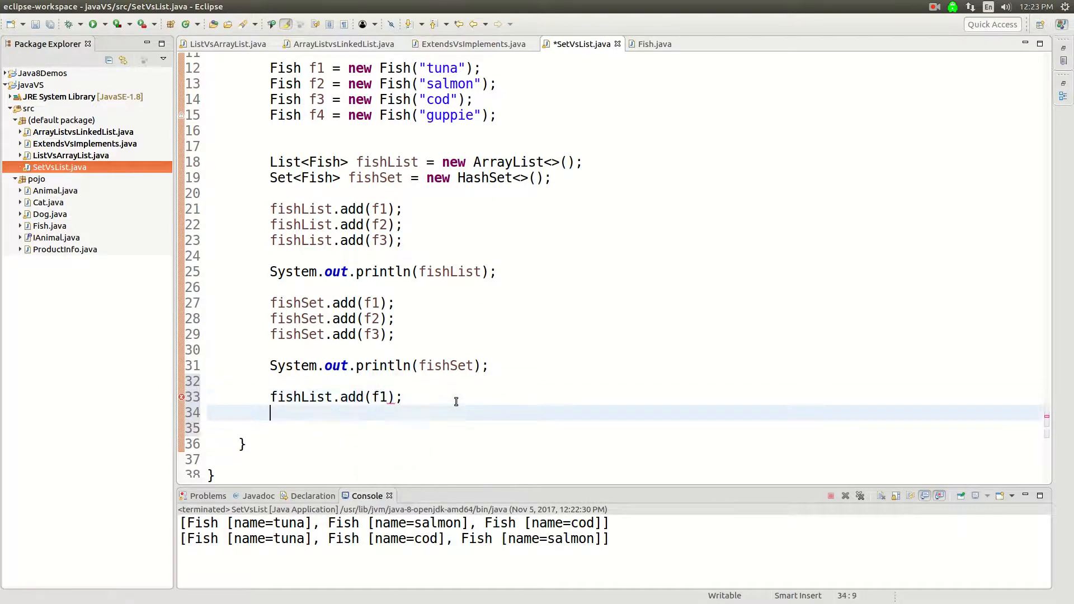
type("System.out.println();")
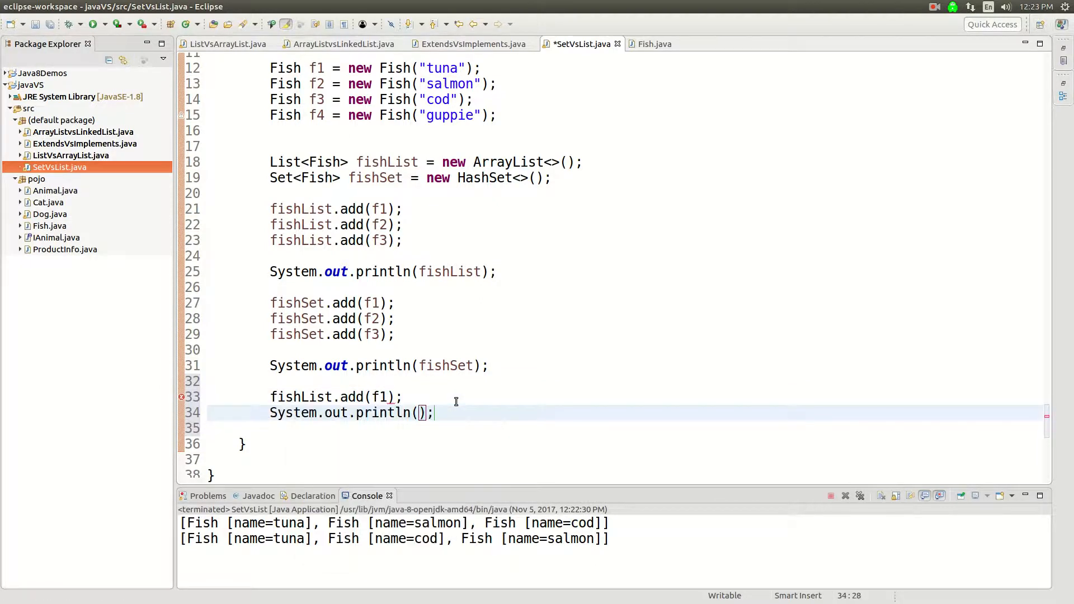
type("f1")
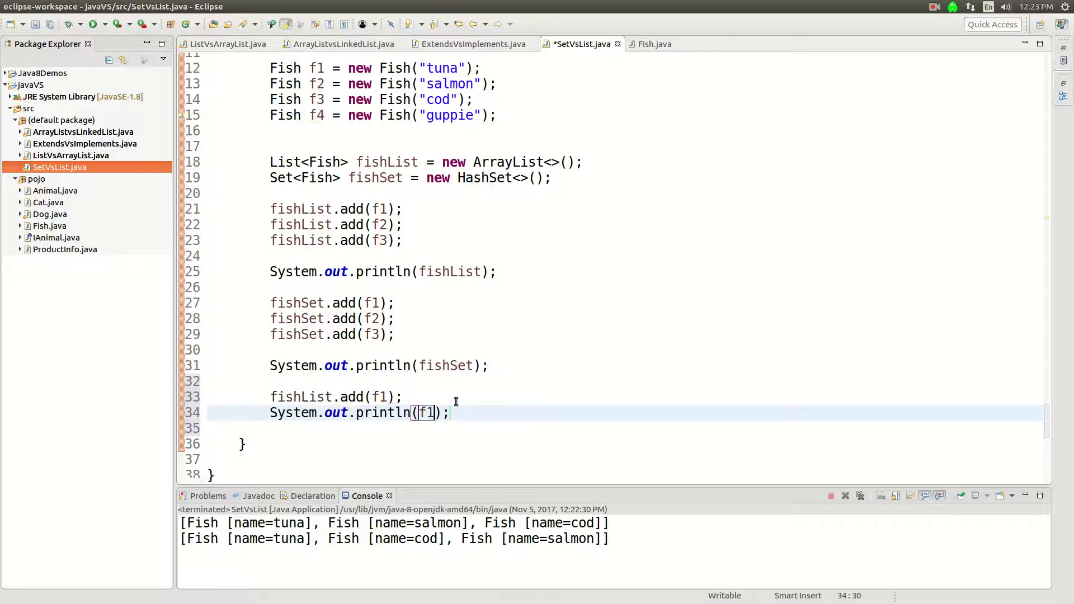
type("ishList")
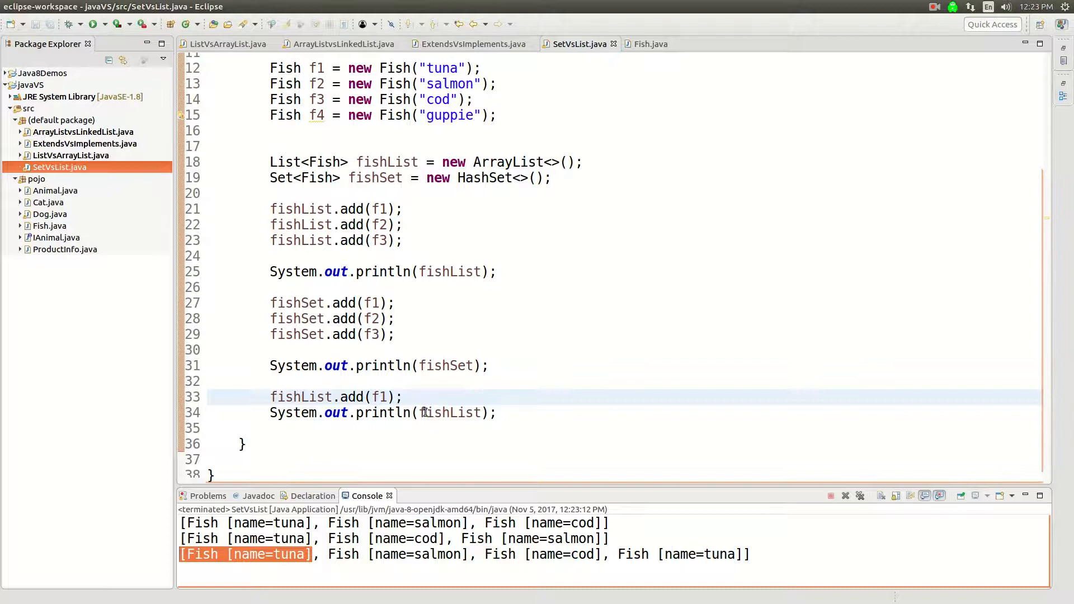
Step: Re-add f1 to fishSet, print it, and run to see the set still holds three fish
type("fishSet")
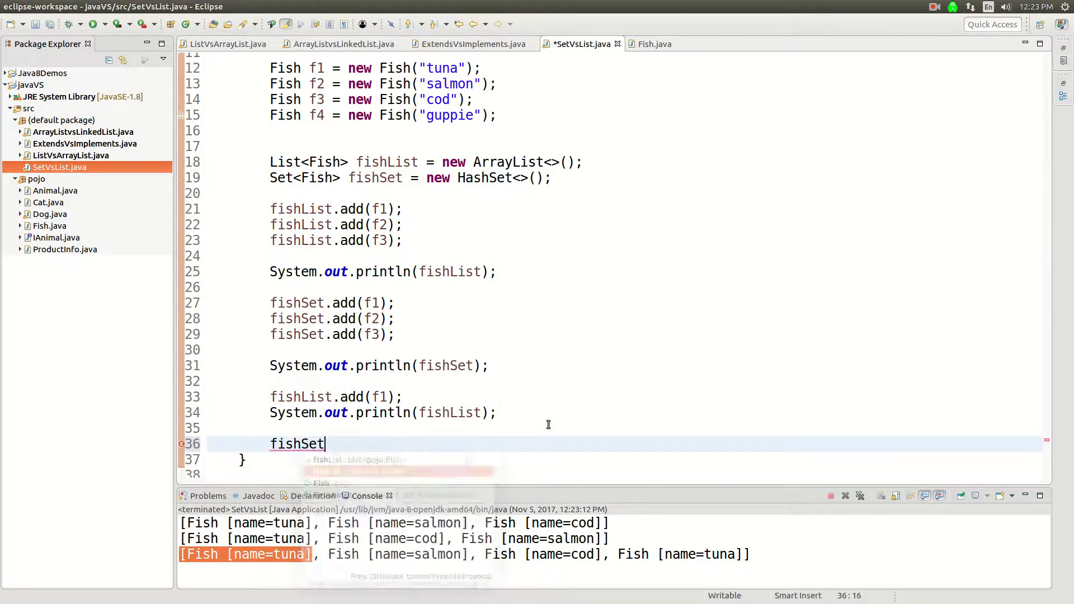
type(".add(f1);")
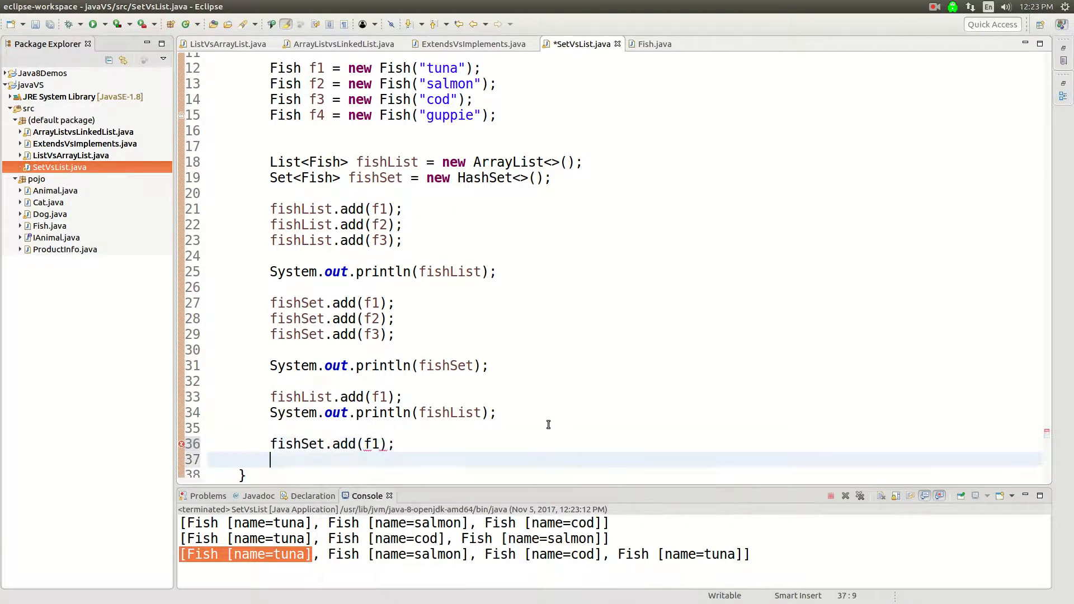
type("System.out.println();")
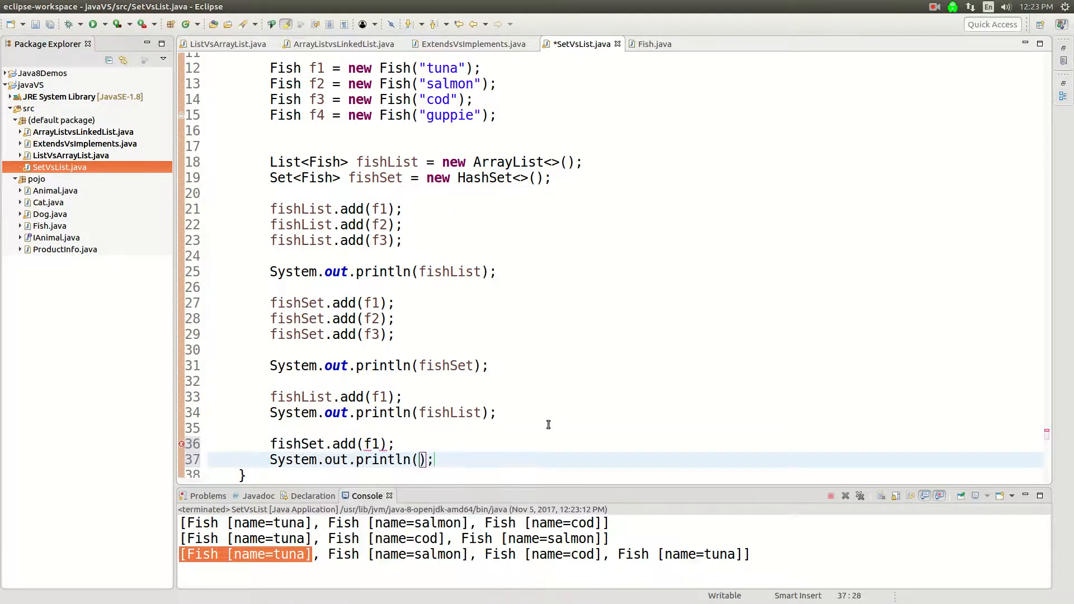
type("fishSet")
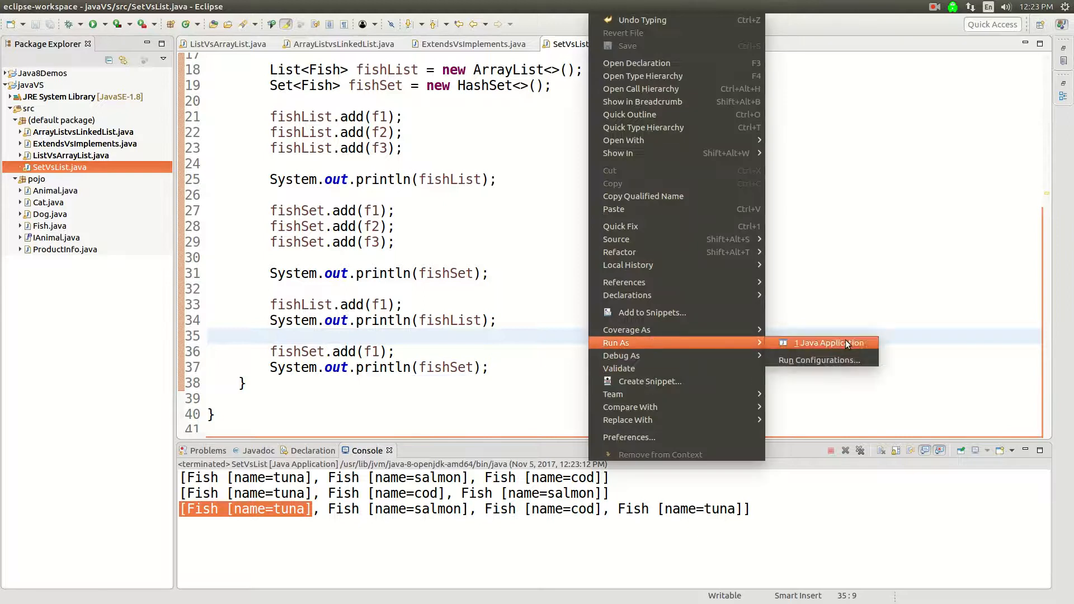
left_click(827, 342)
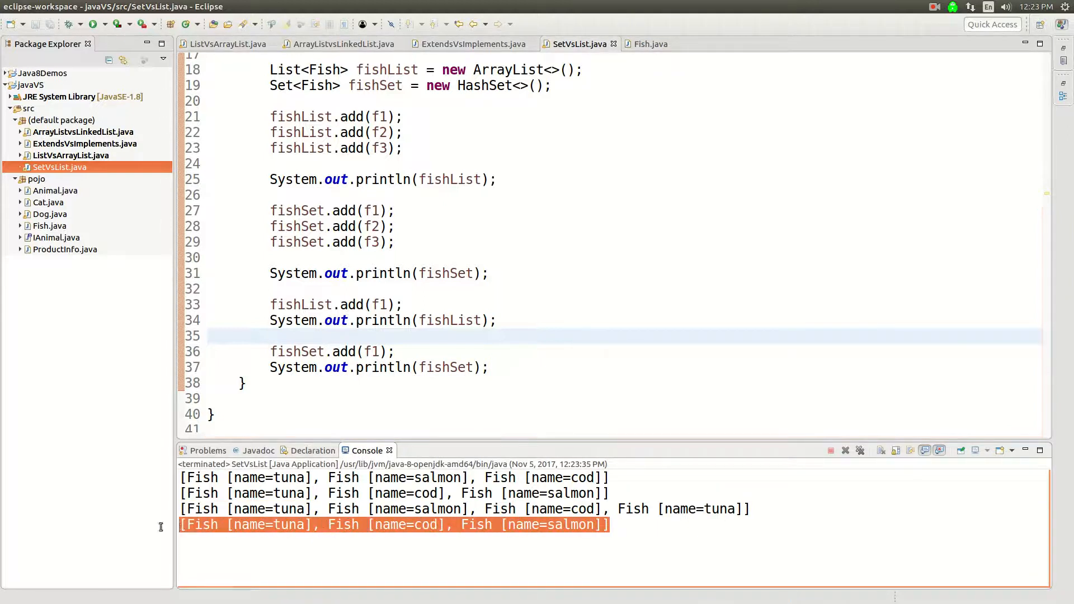
left_click(573, 288)
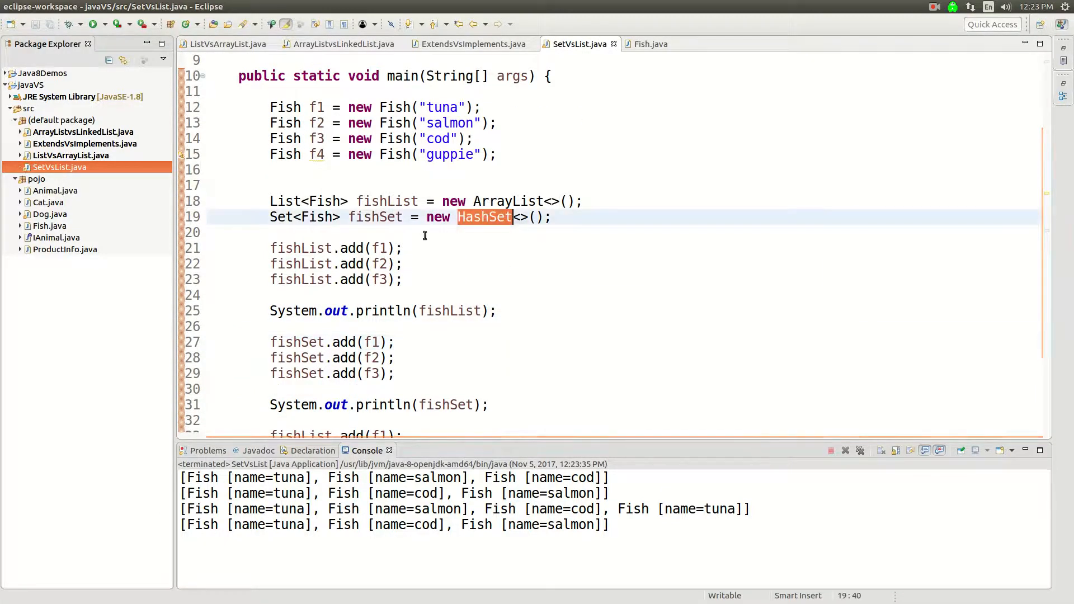
Step: Glance at Fish.java, then rerun SetVsList as a Java application for fresh console output
scroll("down", 3)
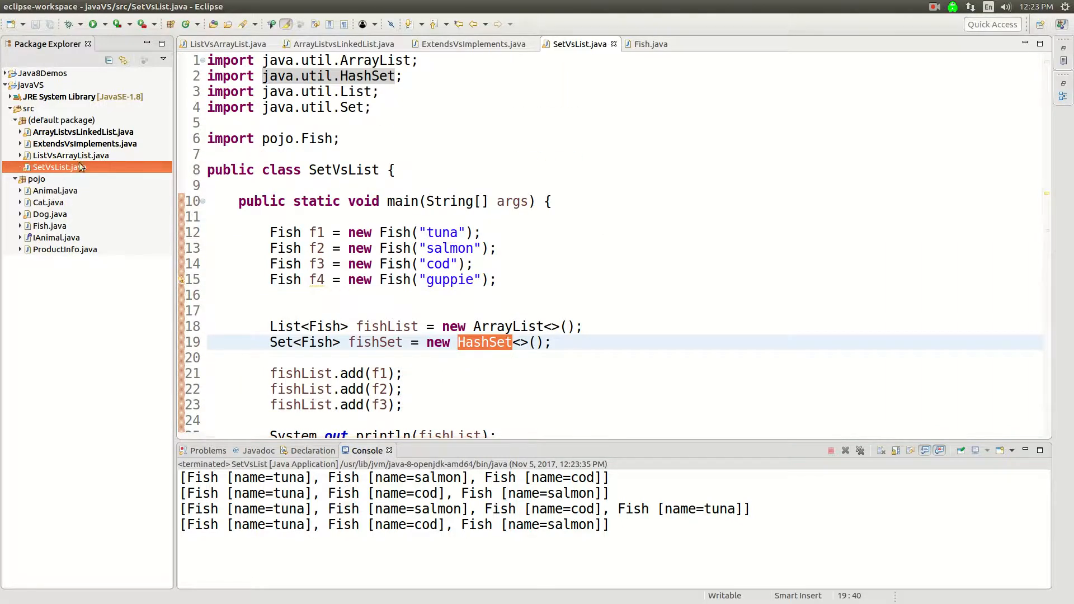
left_click(650, 43)
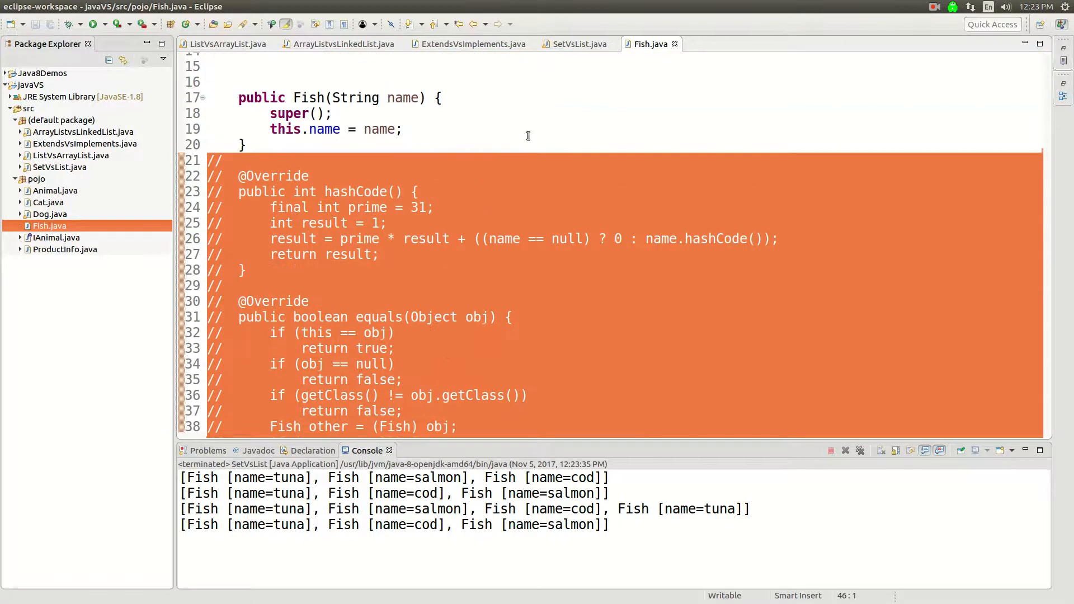
left_click(579, 43)
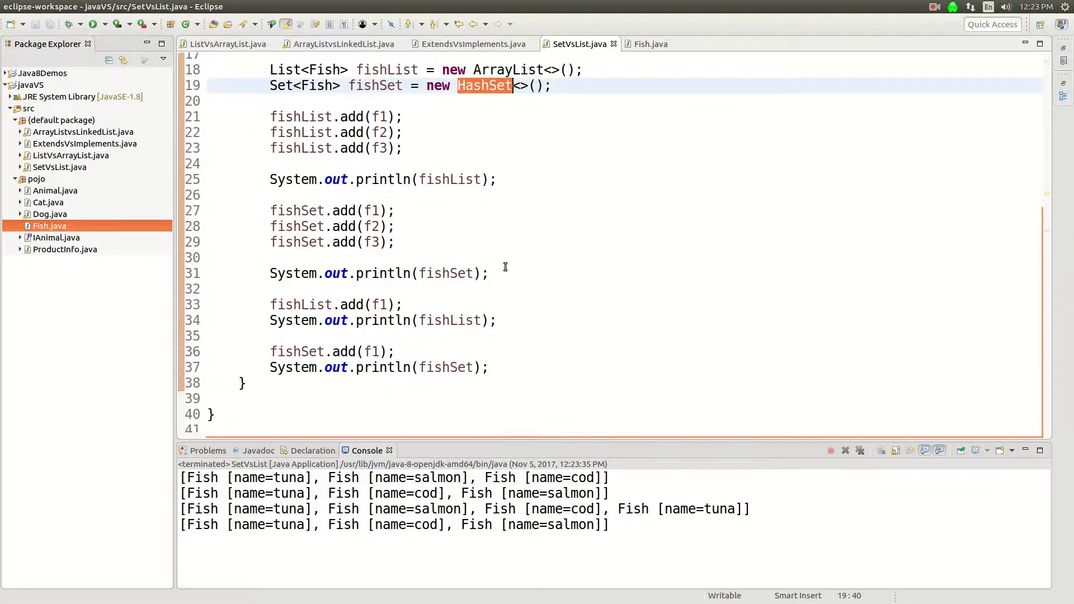
right_click(336, 336)
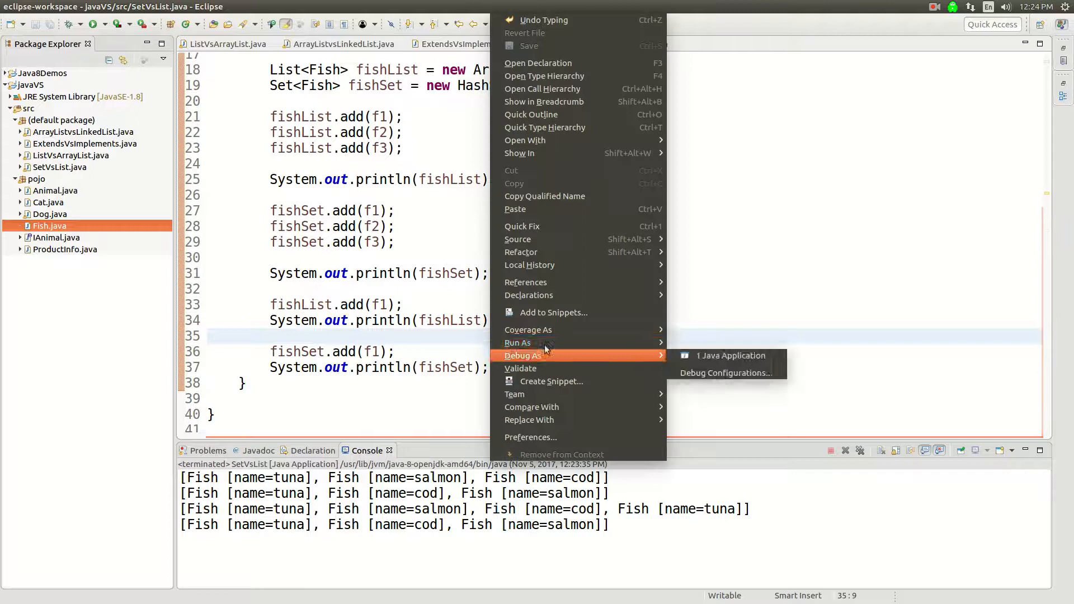
left_click(730, 356)
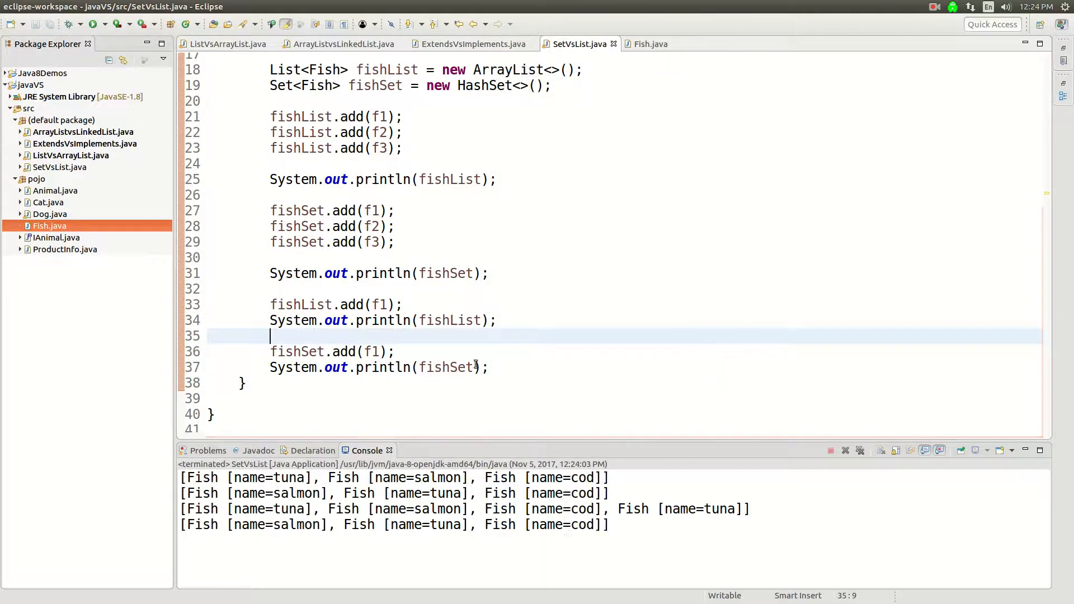
scroll("up", 3)
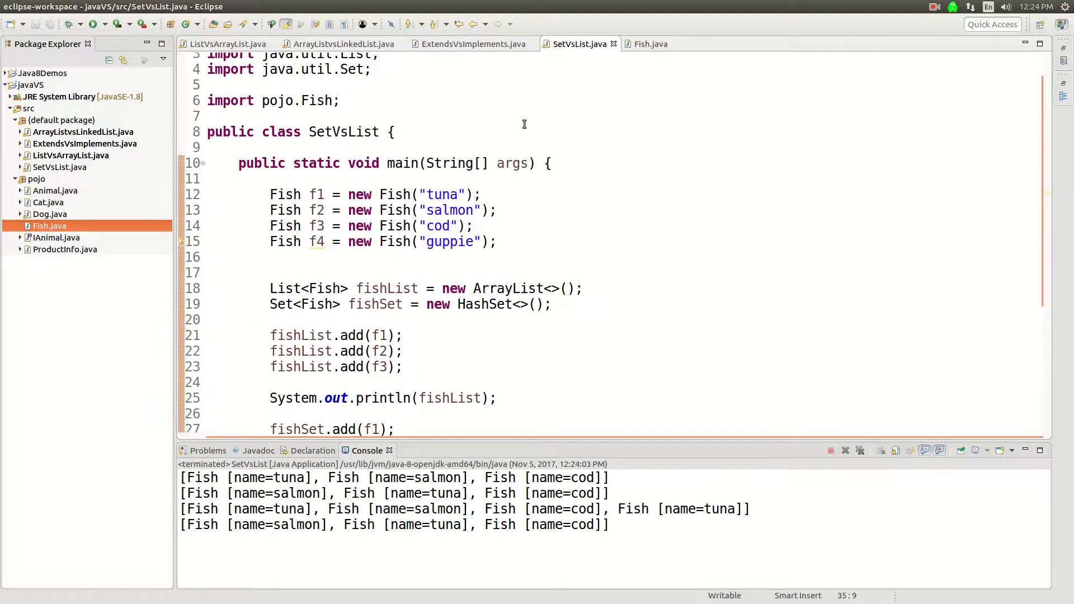
Step: Scroll through the Fish class's commented-out hashCode and equals, then return to SetVsList
left_click(649, 43)
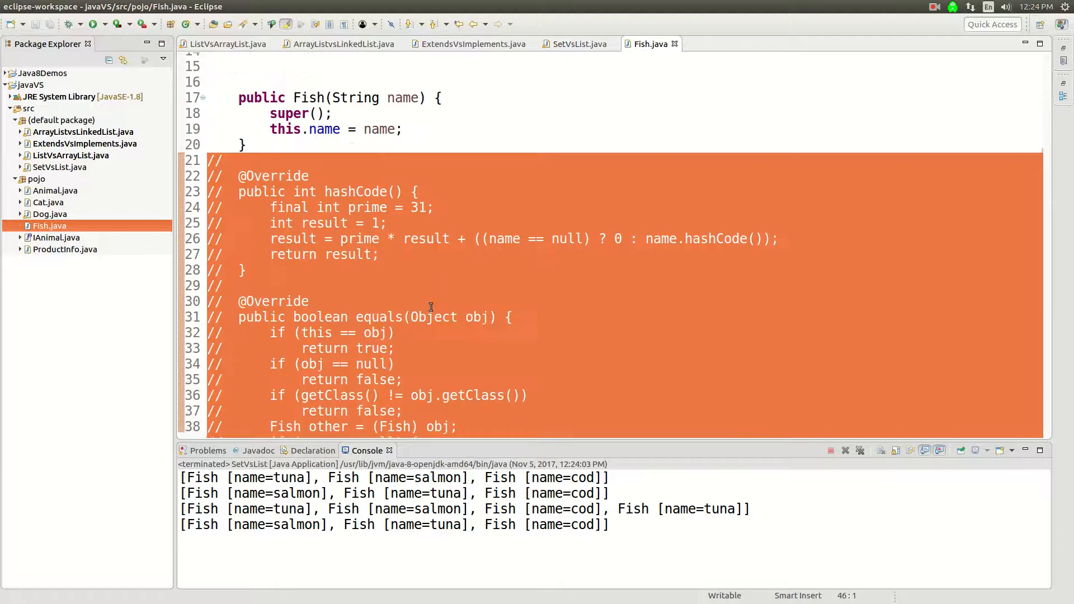
scroll("down", 3)
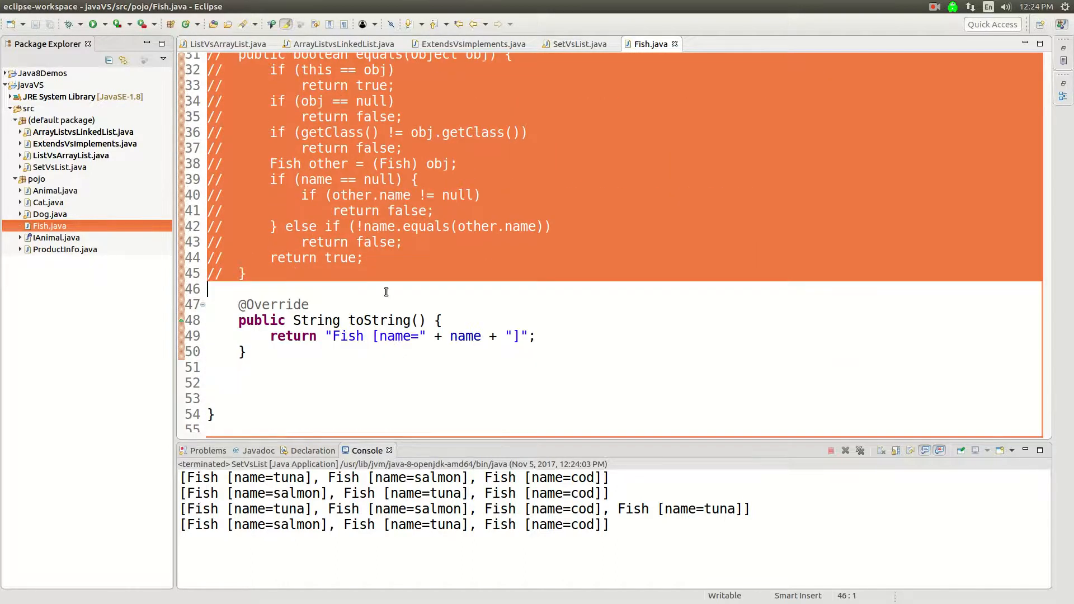
scroll("up", 3)
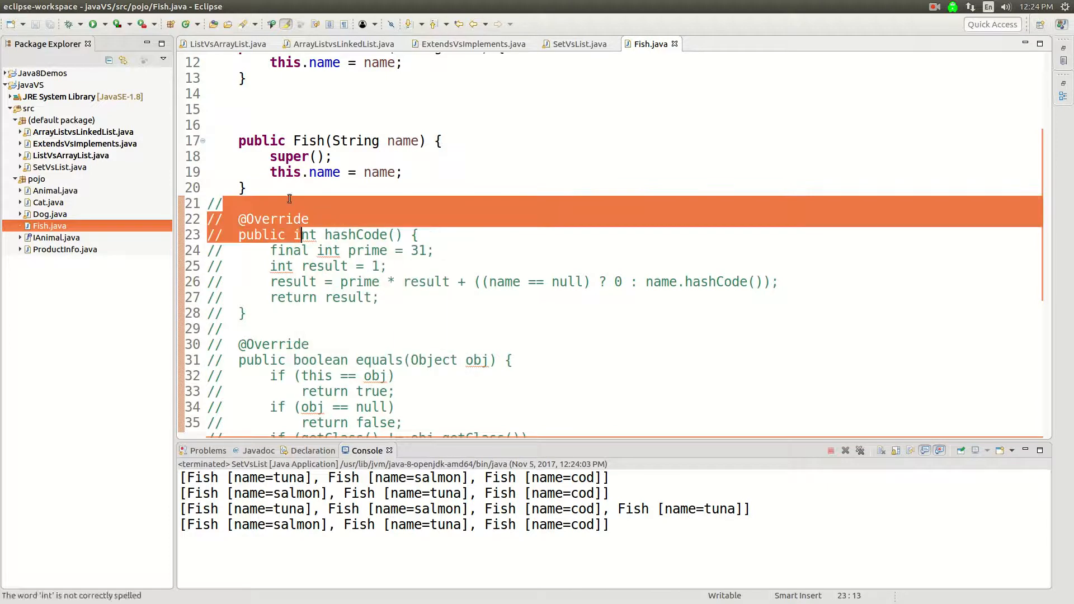
scroll("down", 3)
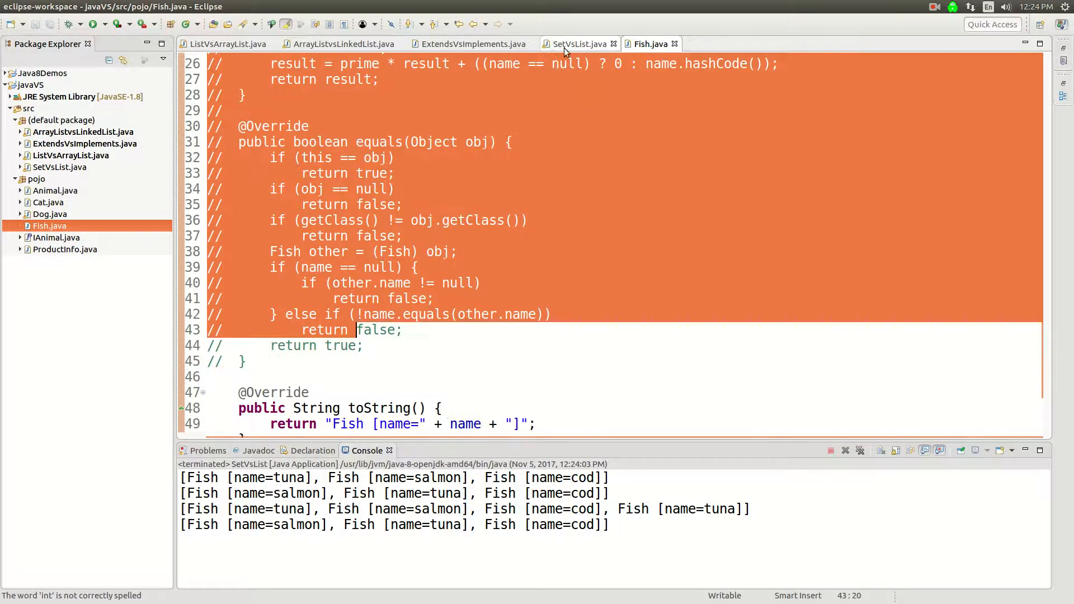
left_click(577, 43)
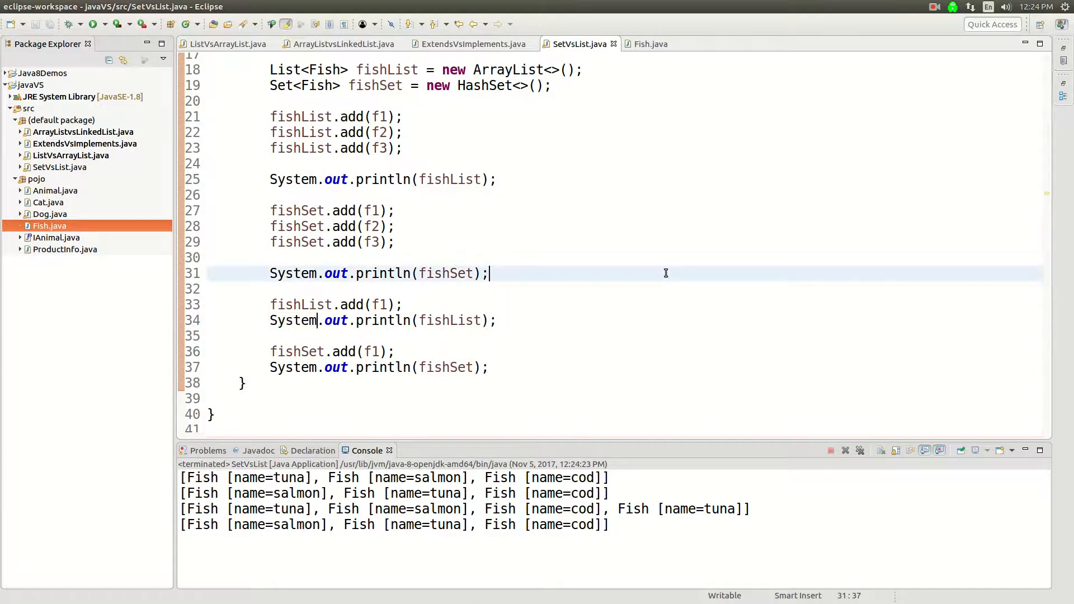
scroll("up", 3)
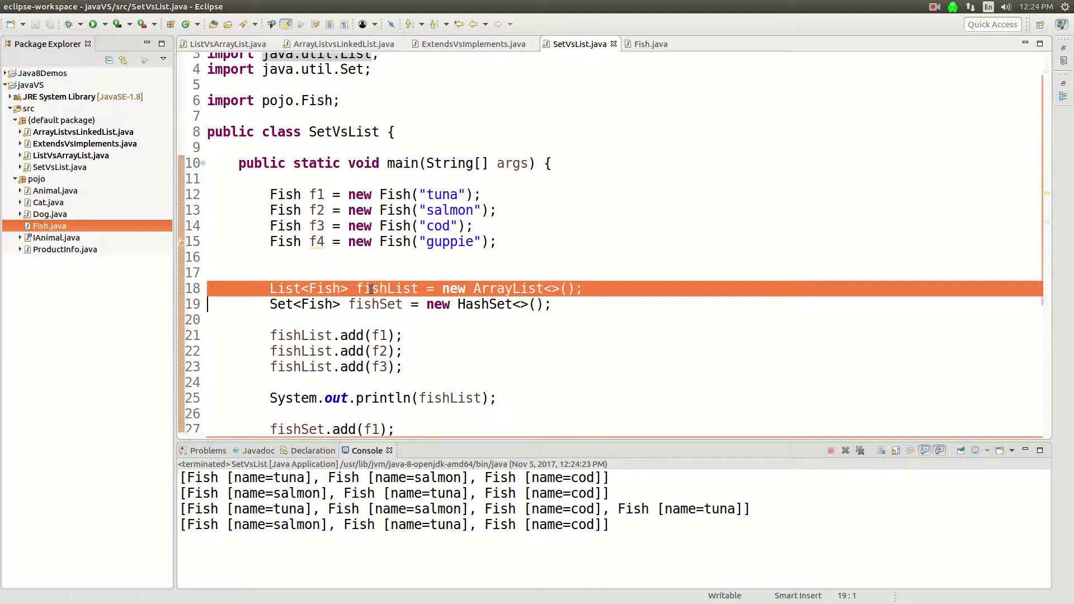
left_click(374, 304)
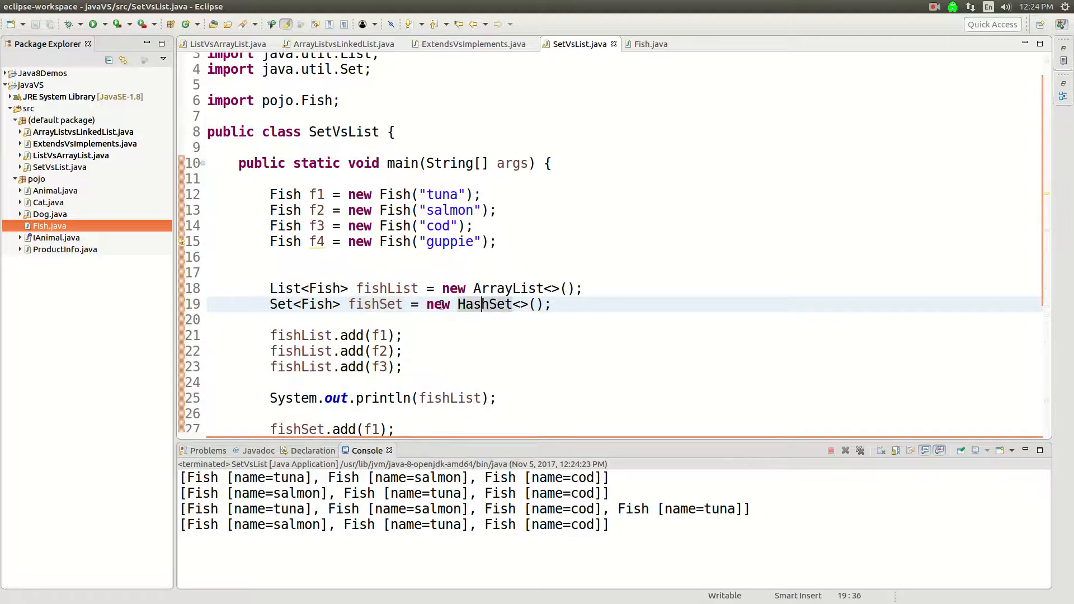
scroll("down", 3)
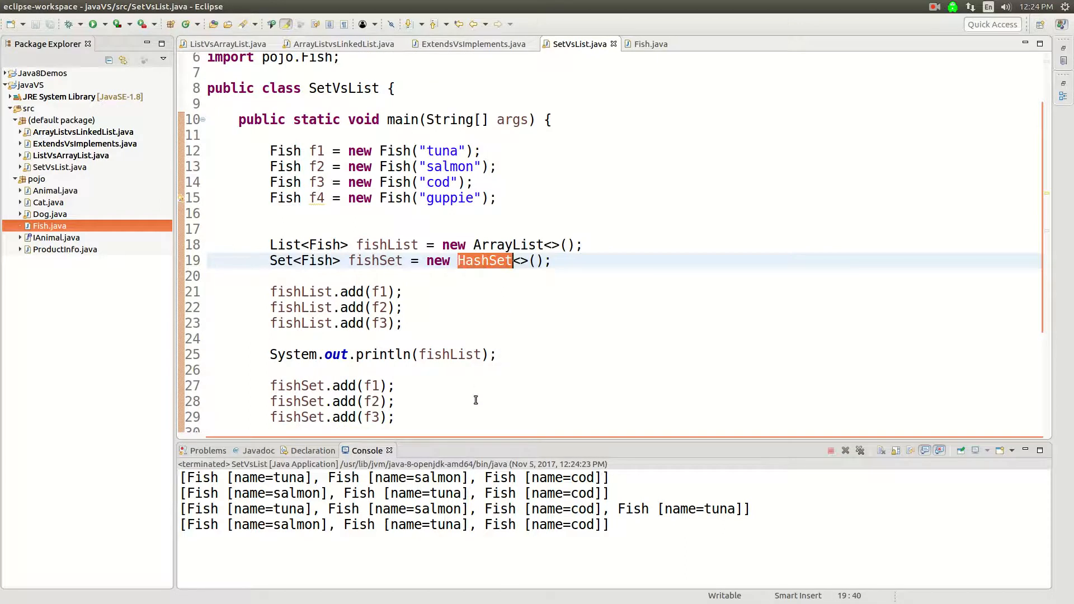
mouse_move(652, 264)
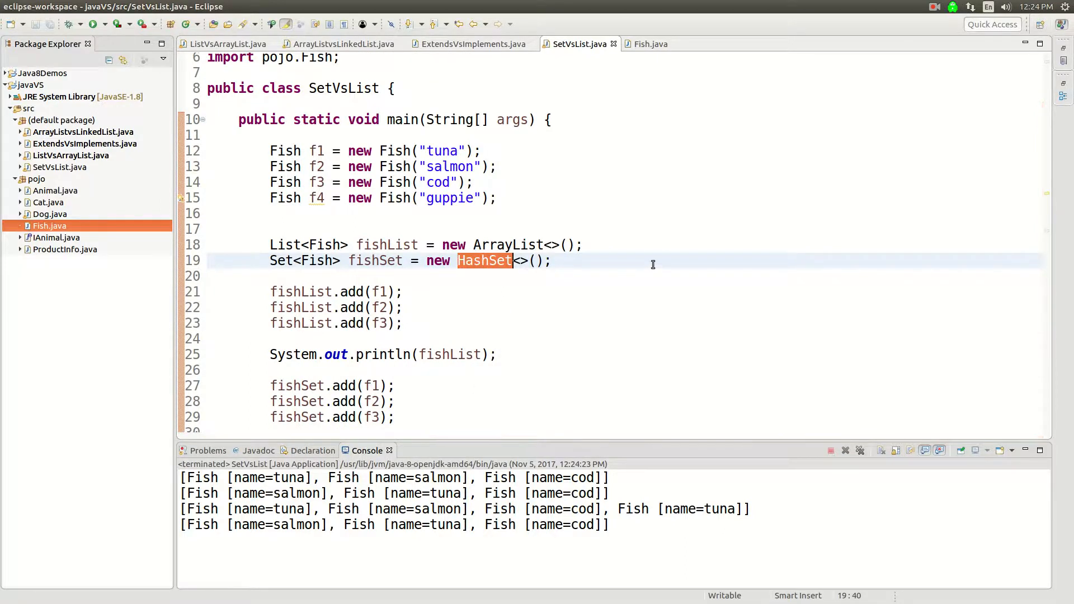
mouse_move(924, 110)
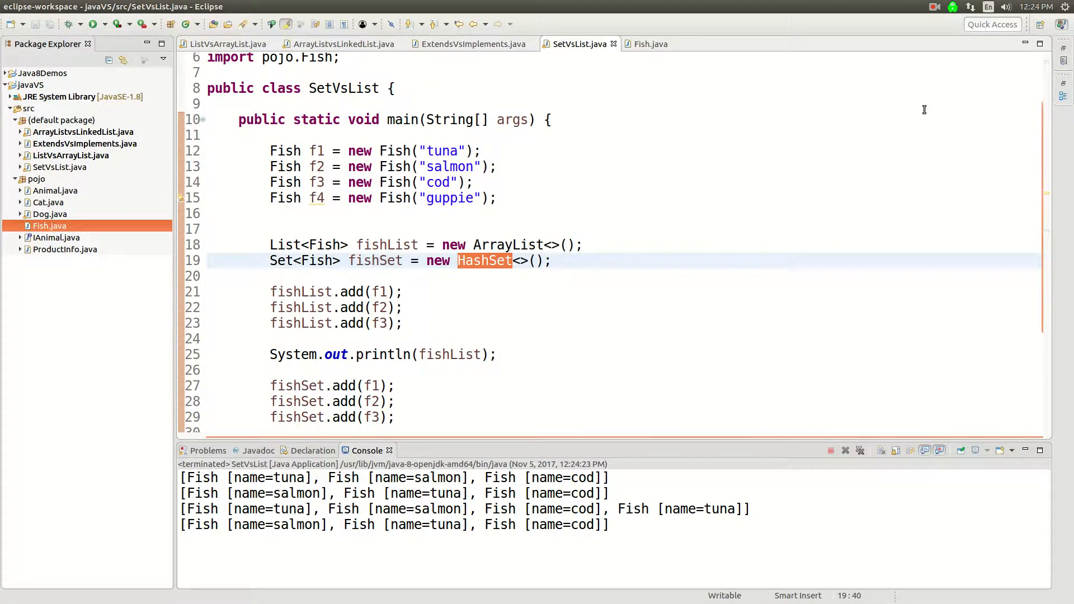
left_click(952, 7)
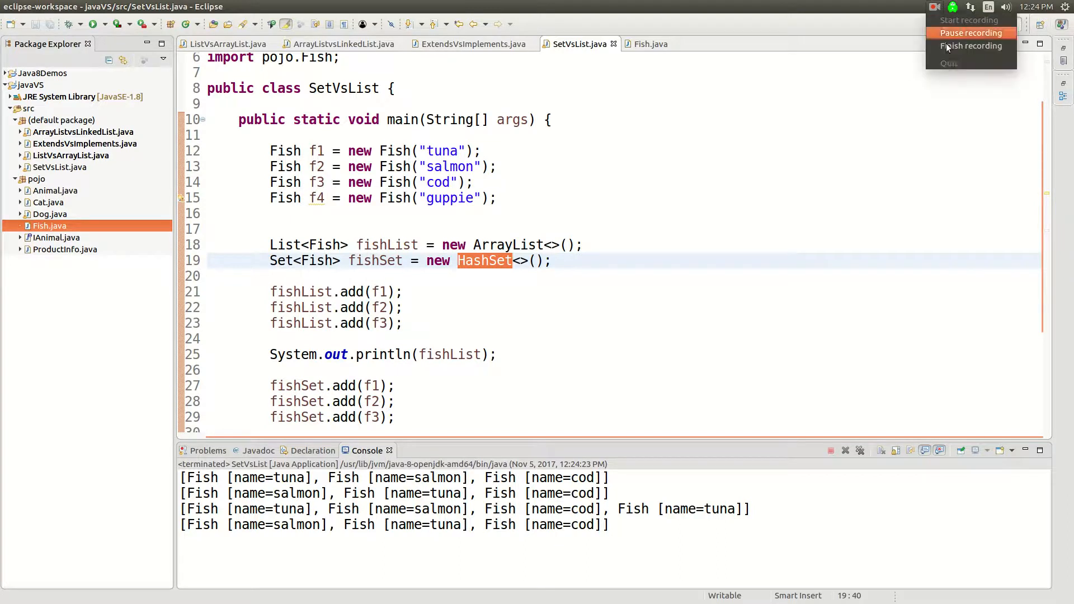